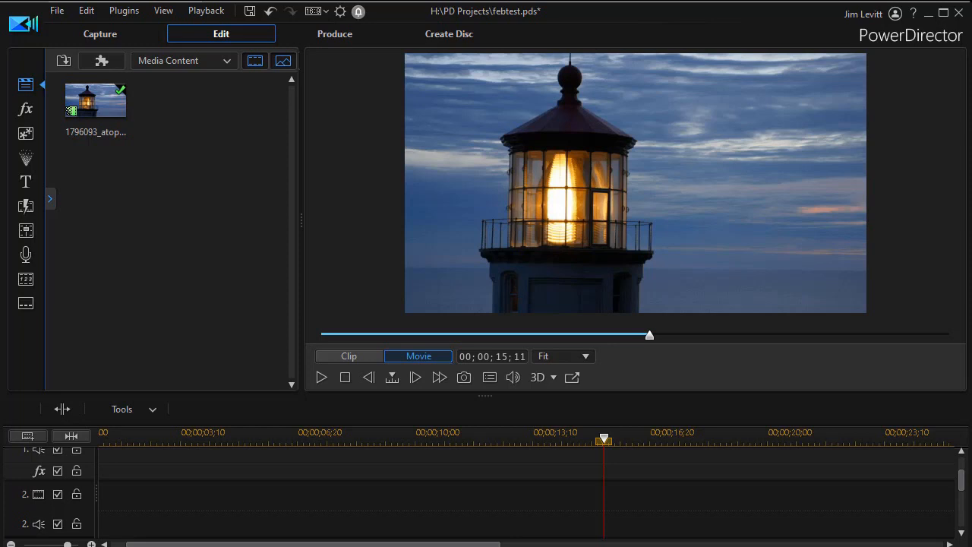
mouse_move(340, 155)
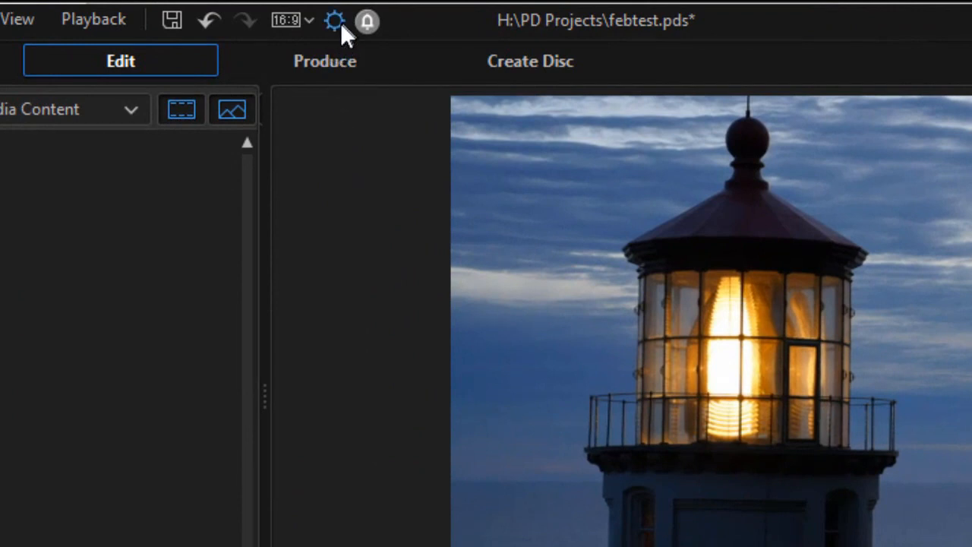
Step: Go to the DirectorZone page of PowerDirector's Preferences
click(334, 22)
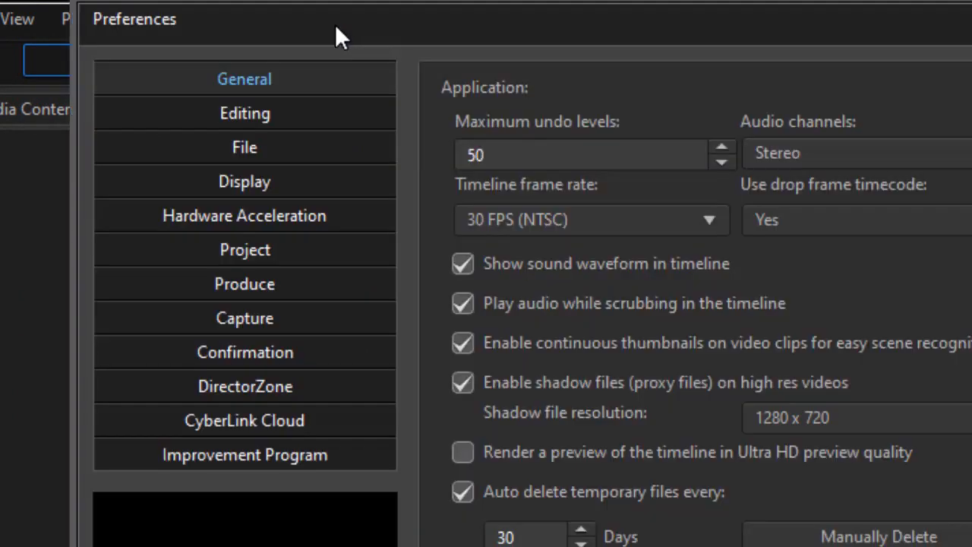
click(245, 386)
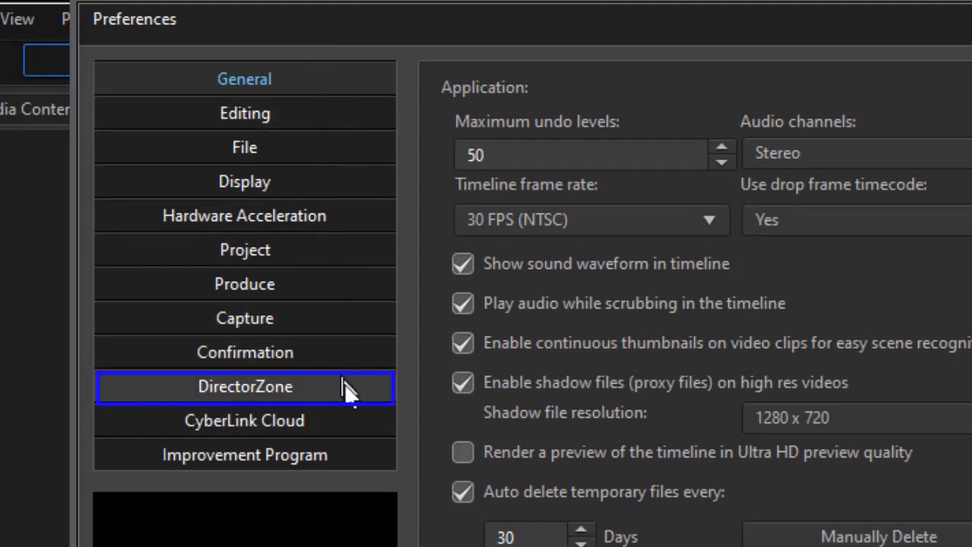
mouse_move(349, 392)
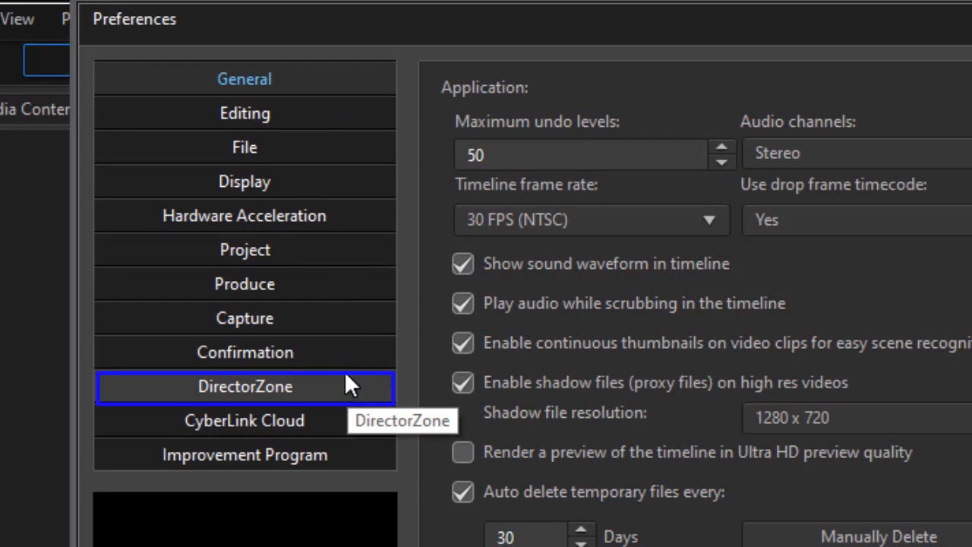
click(244, 386)
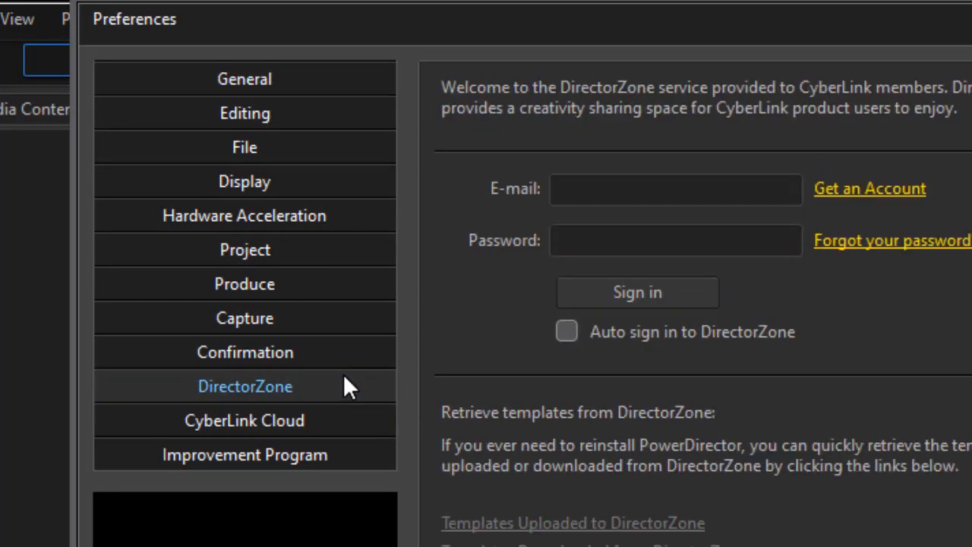
mouse_move(904, 209)
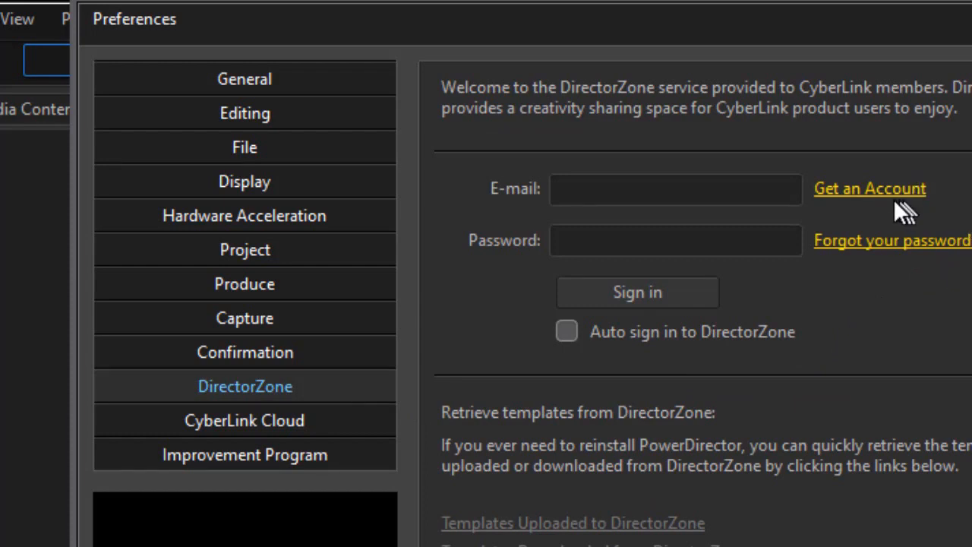
mouse_move(909, 210)
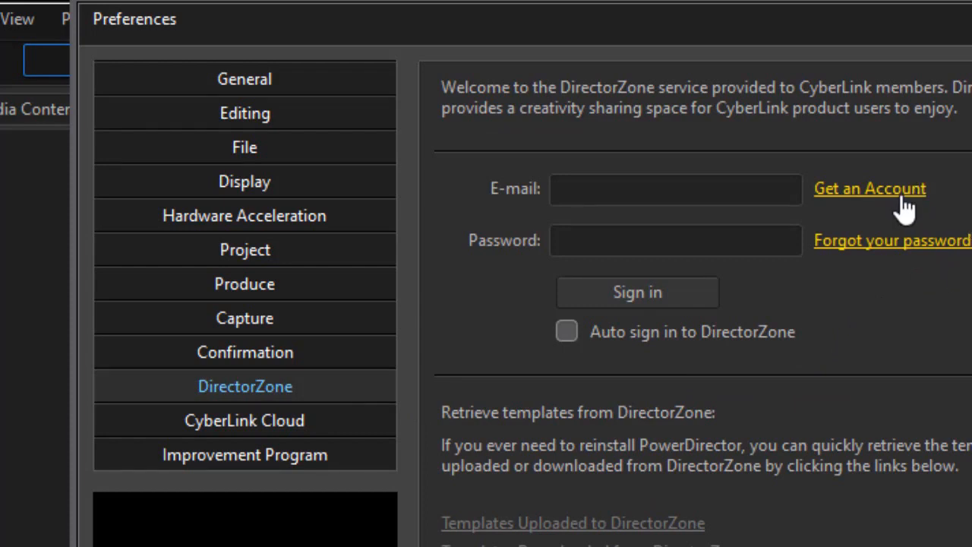
mouse_move(775, 189)
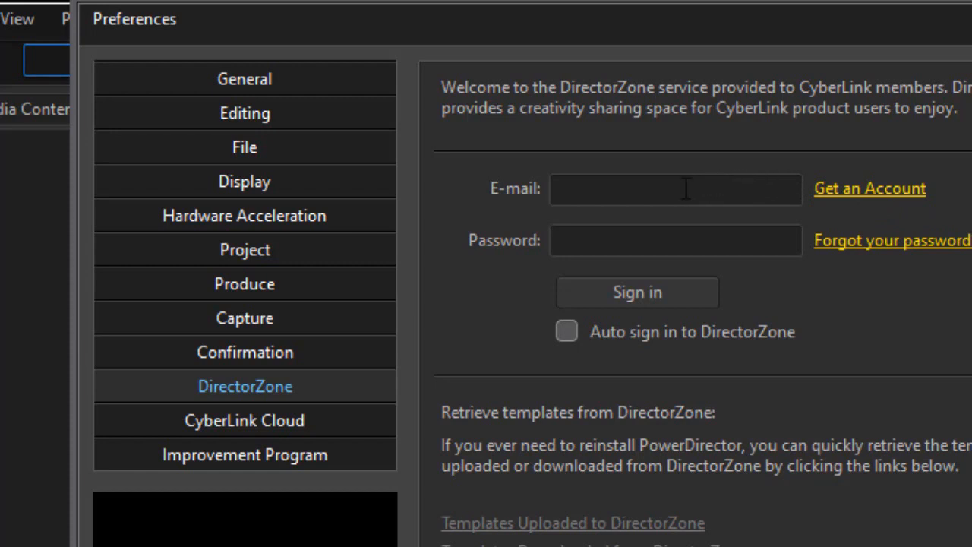
mouse_move(678, 240)
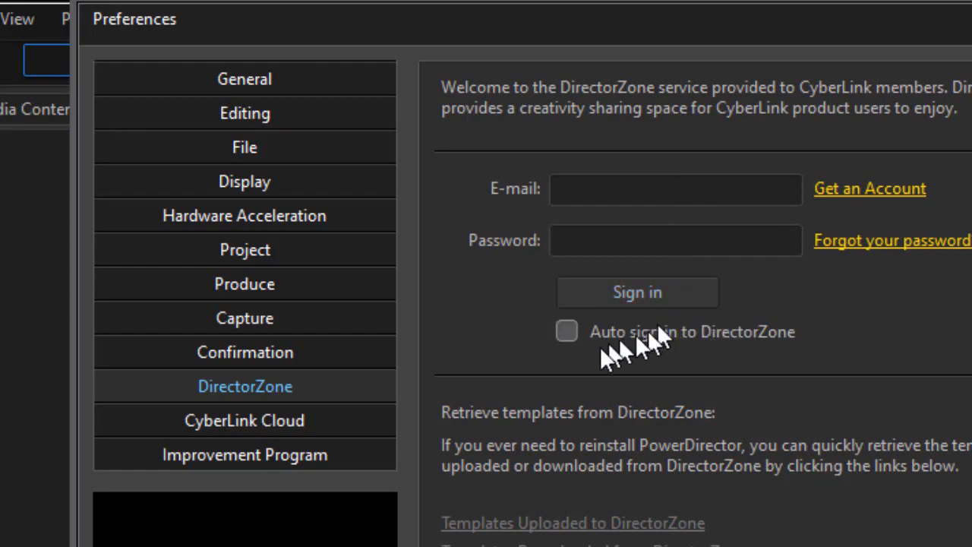
Step: Disallow DirectorZone from gathering editing information
click(567, 332)
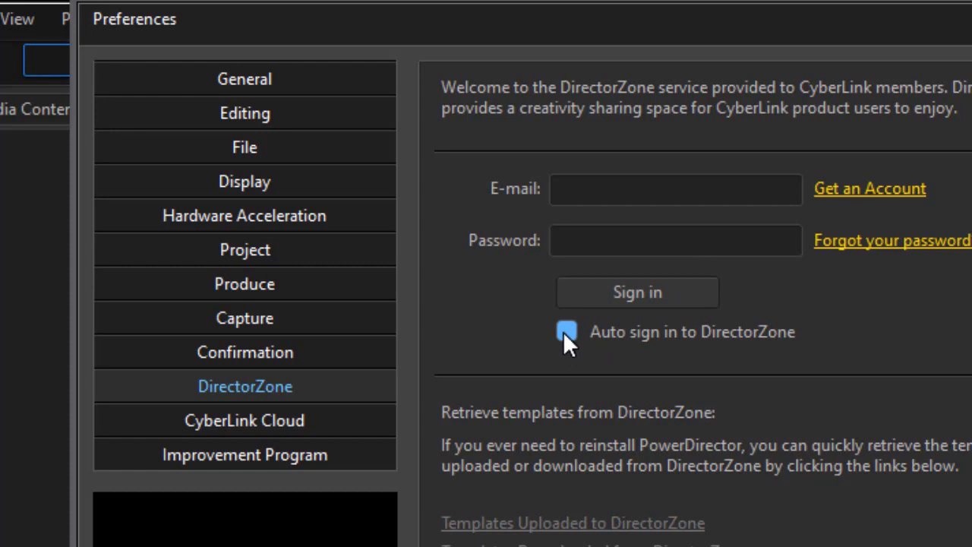
click(567, 332)
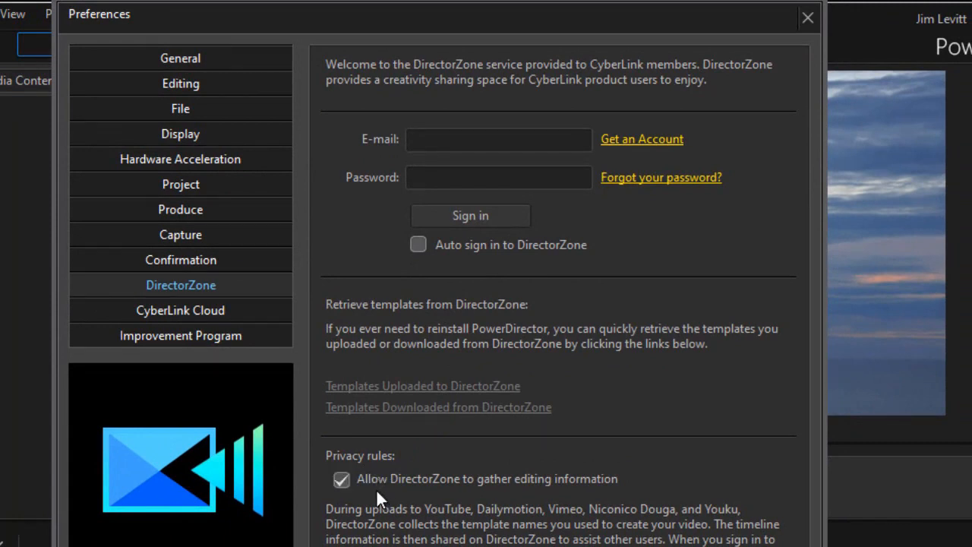
click(340, 479)
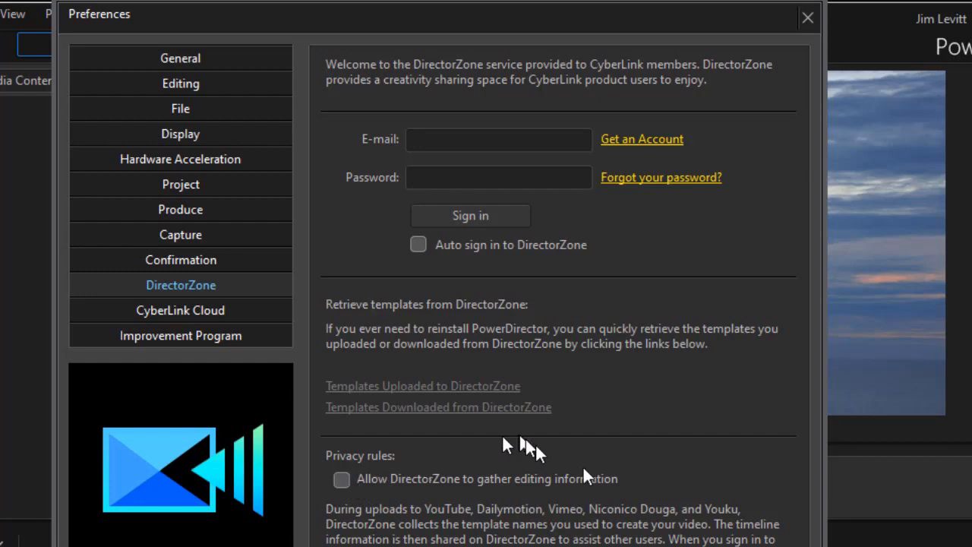
mouse_move(681, 481)
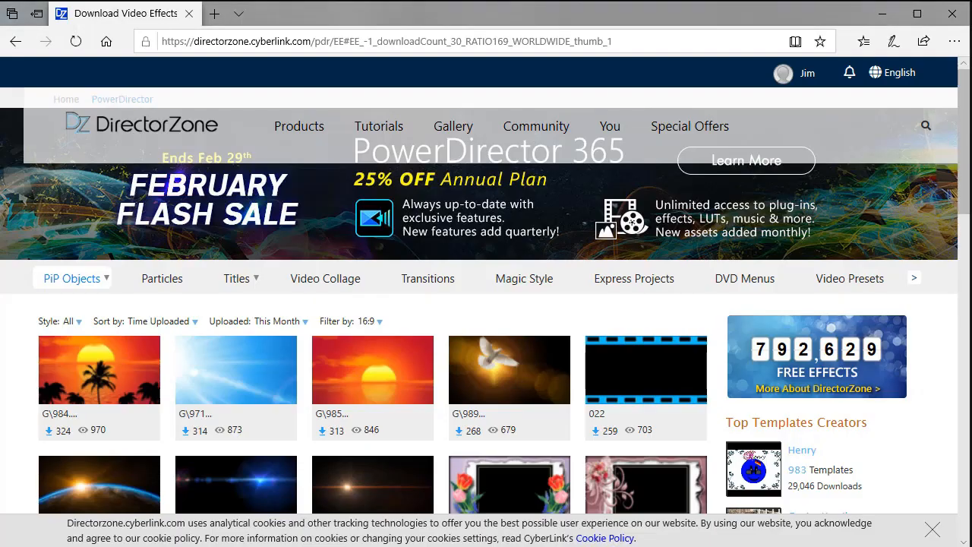
mouse_move(830, 83)
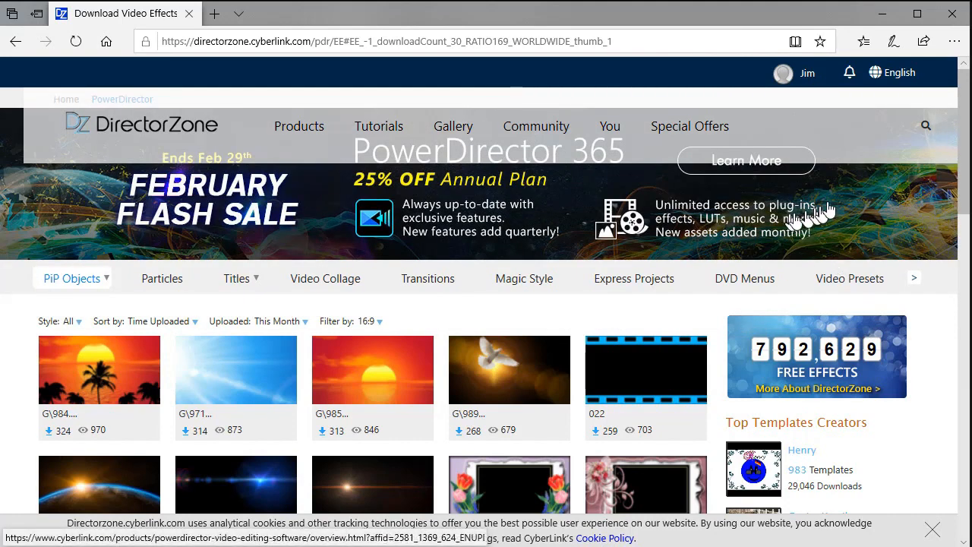
mouse_move(878, 220)
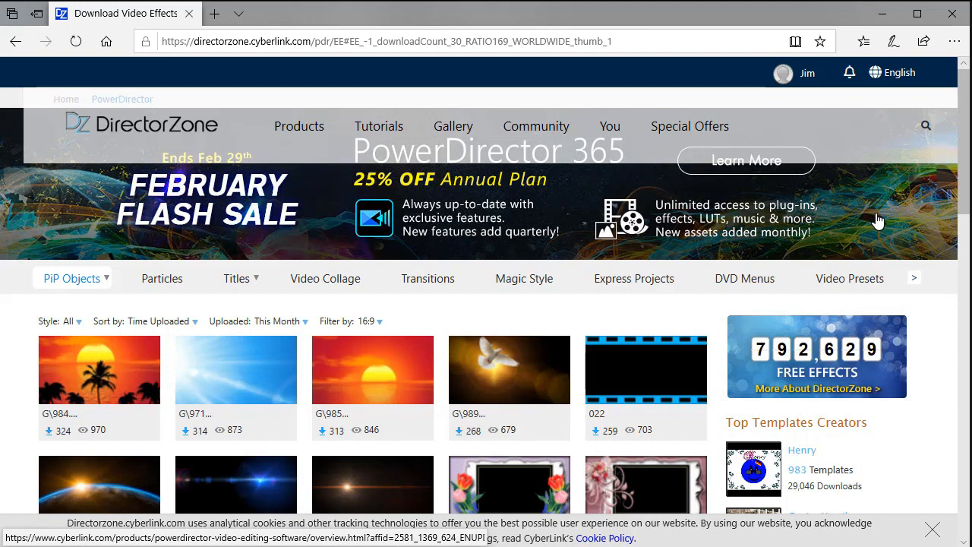
mouse_move(796, 216)
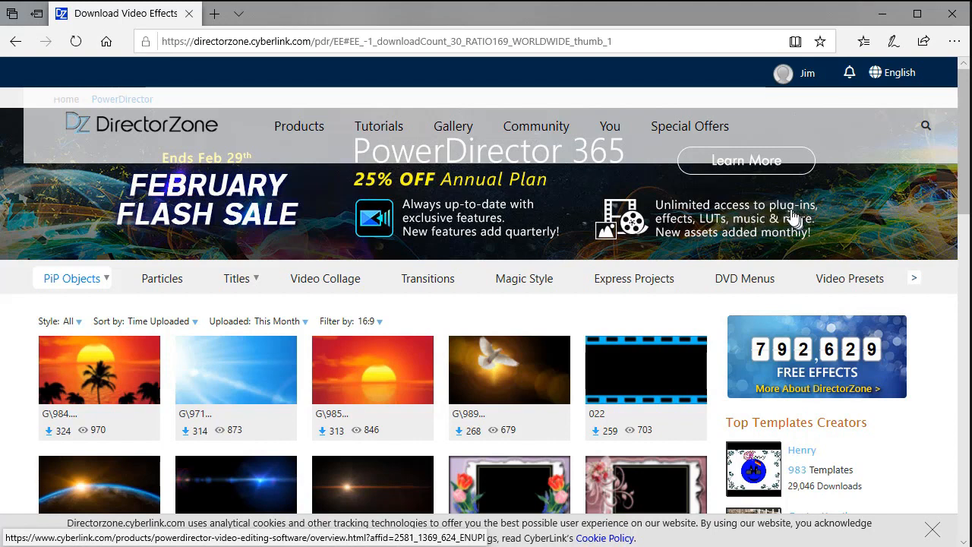
mouse_move(161, 280)
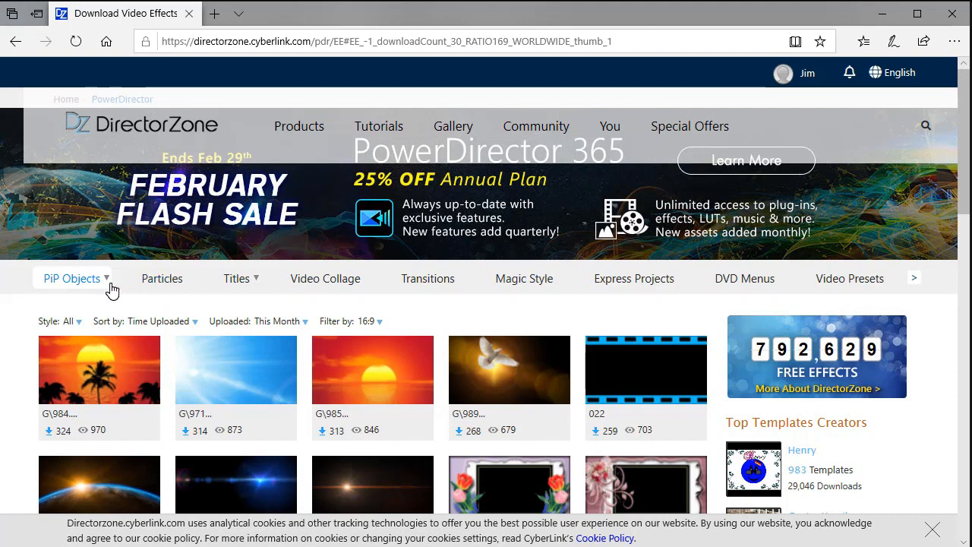
Step: Browse the DirectorZone PiP Objects gallery and review its upload-date and sort choices
click(71, 278)
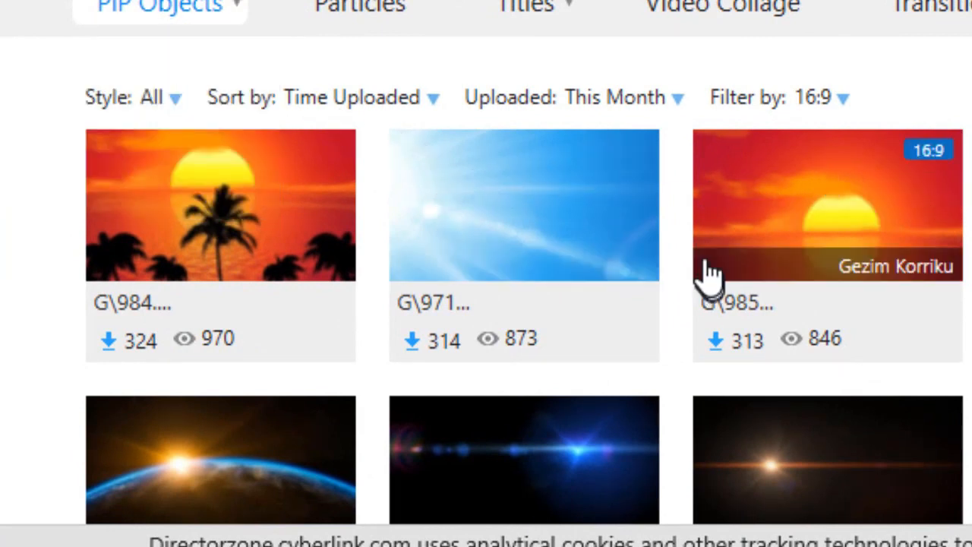
click(814, 97)
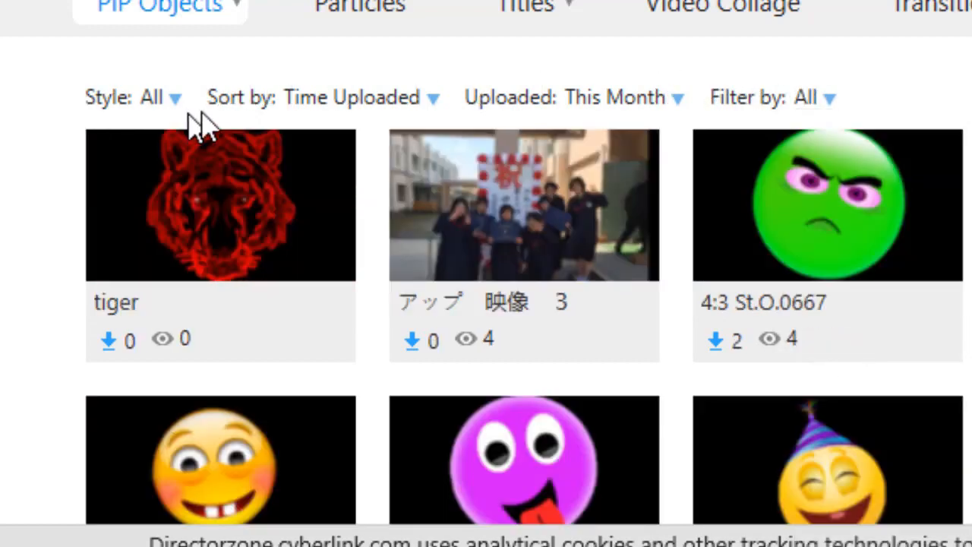
mouse_move(843, 114)
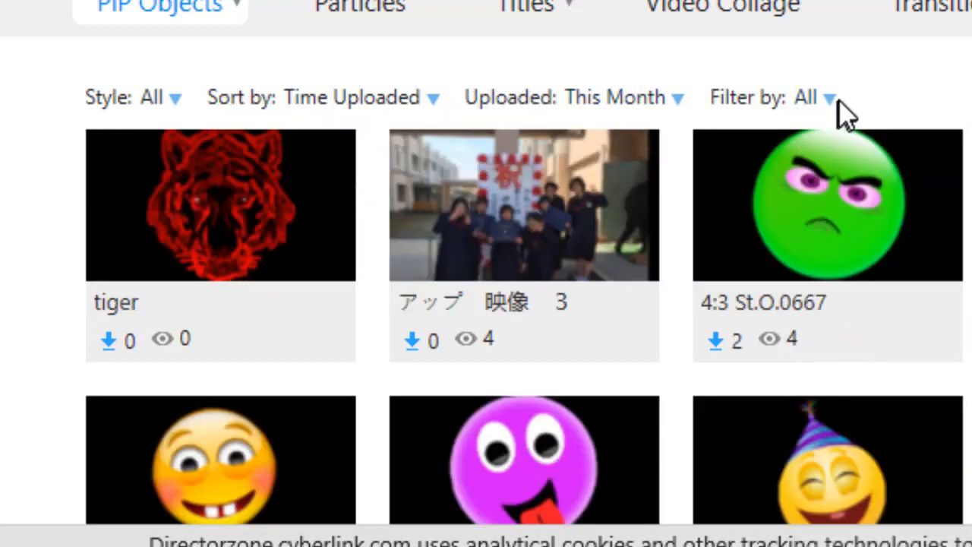
click(814, 97)
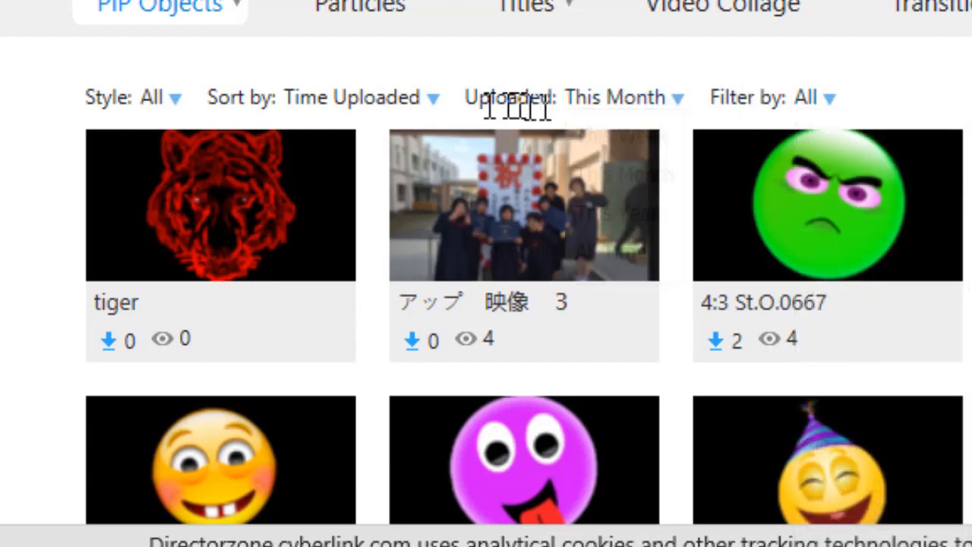
click(351, 97)
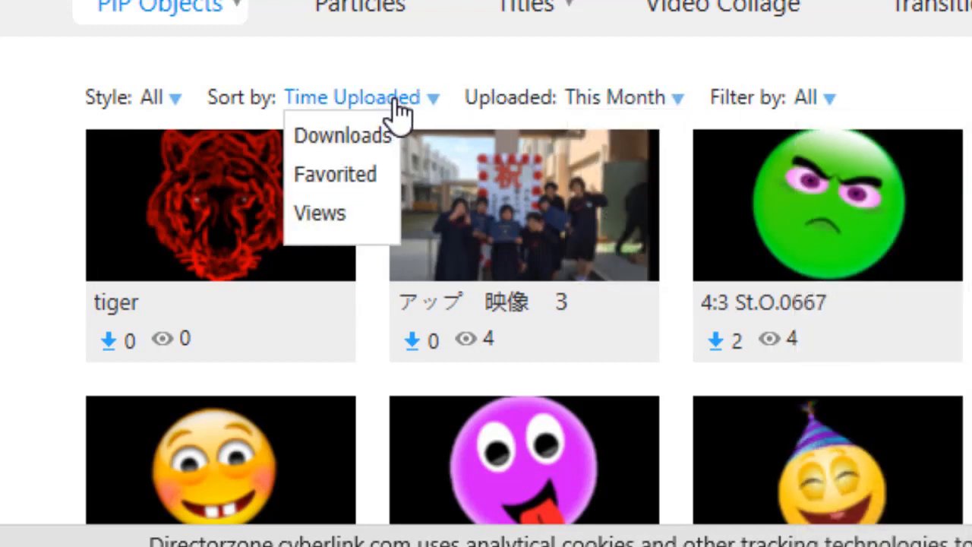
Step: Check the style categories, then limit the PiP object type to Frames
click(155, 98)
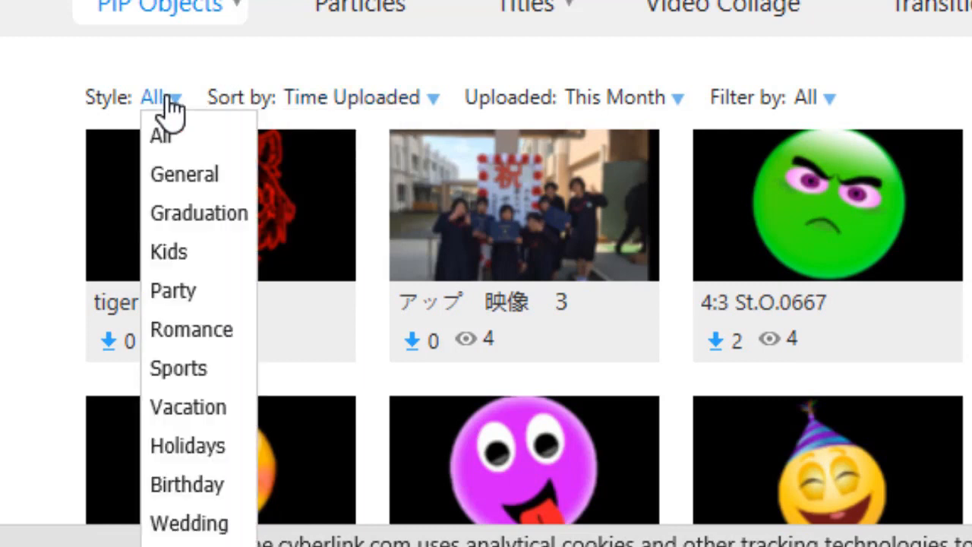
click(158, 97)
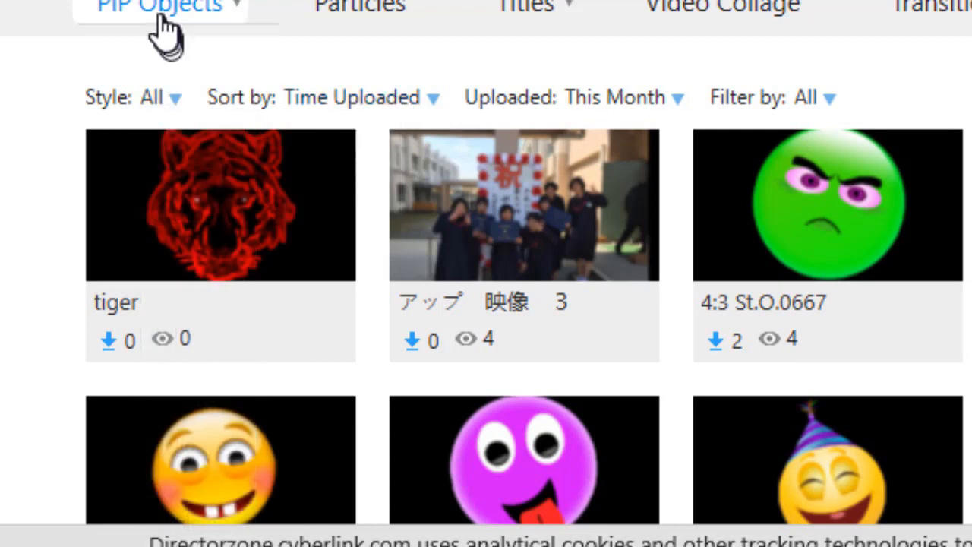
click(158, 8)
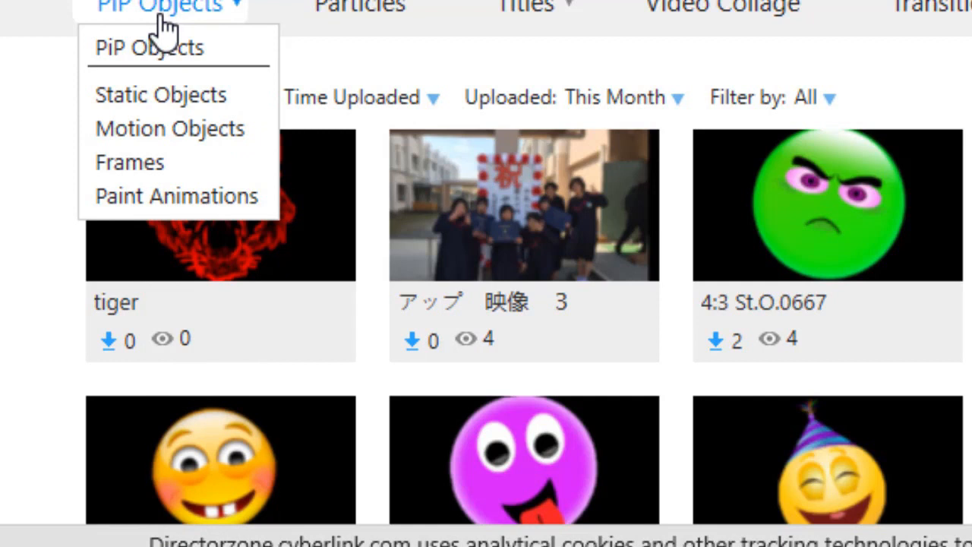
click(160, 8)
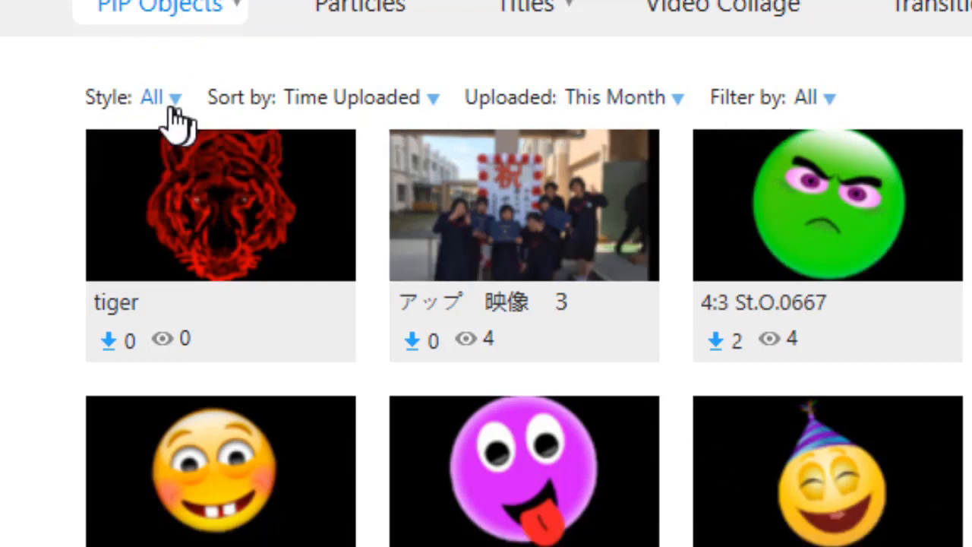
Step: Filter the gallery to 16:9 PiP objects such as Frame 1697
click(811, 97)
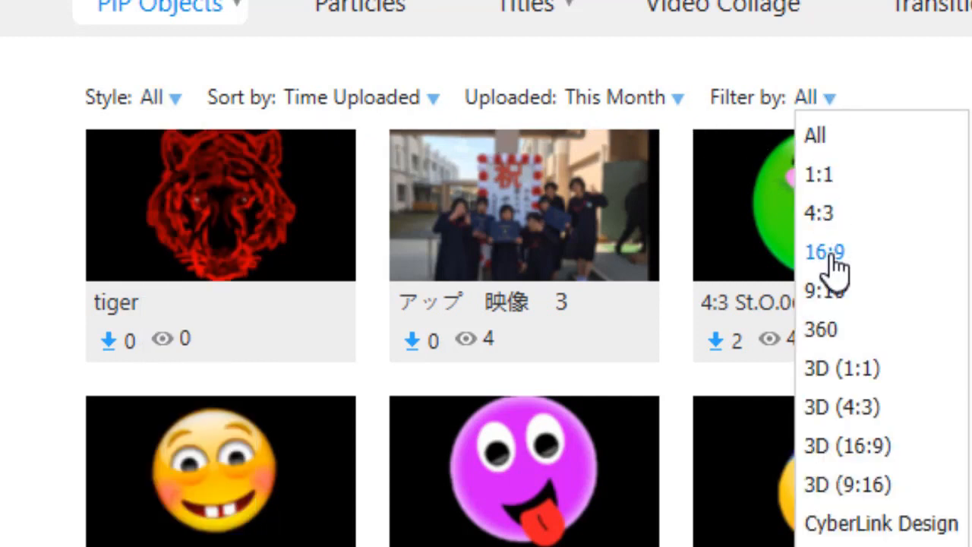
click(824, 253)
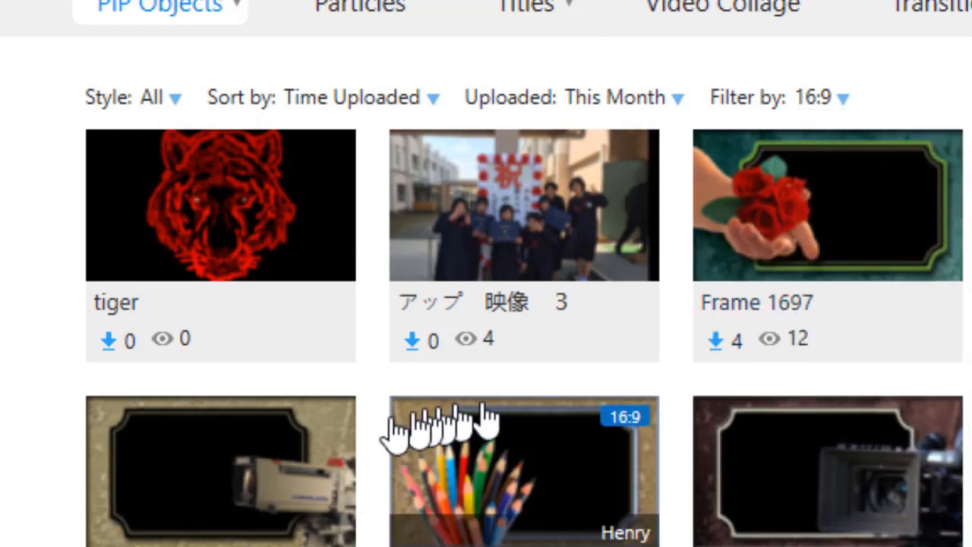
mouse_move(817, 490)
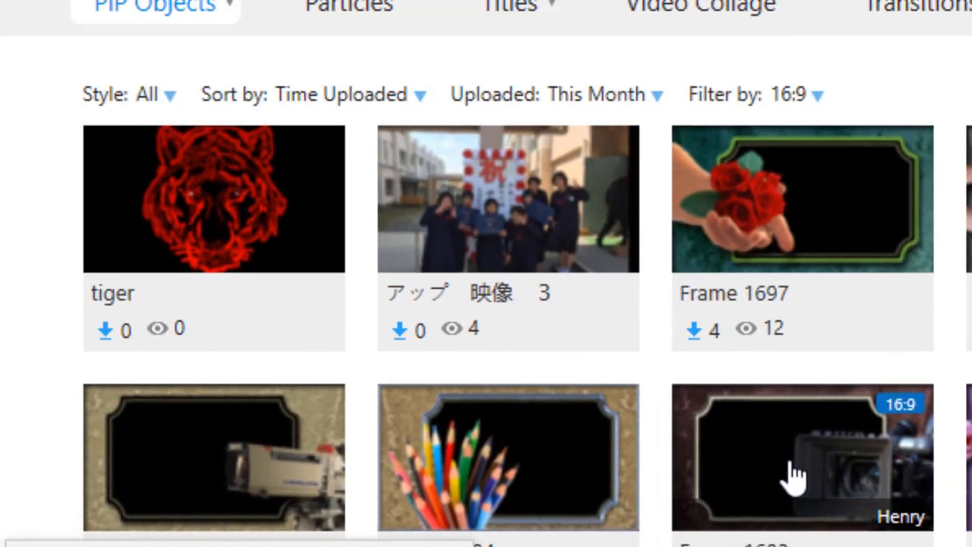
Step: View the camera frame template's details and start its download
click(802, 459)
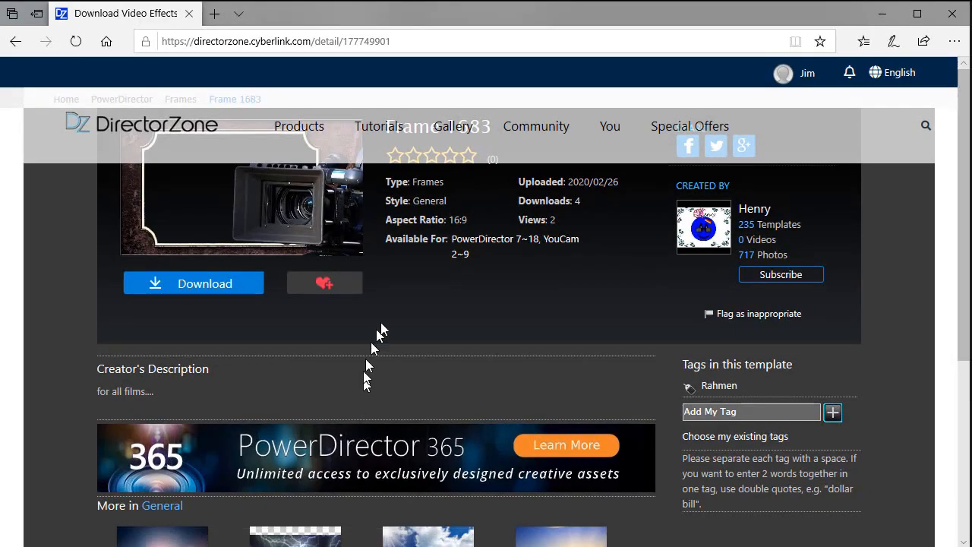
mouse_move(672, 271)
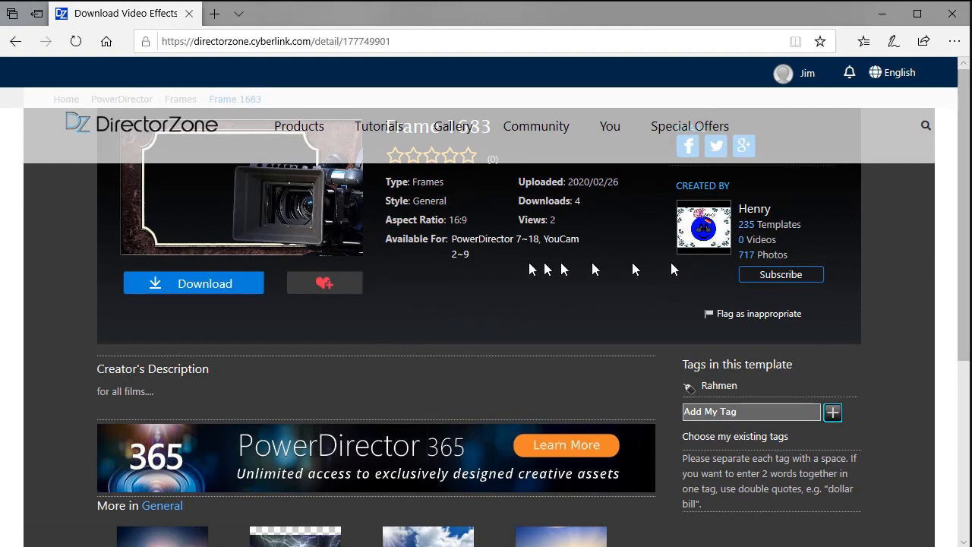
mouse_move(930, 230)
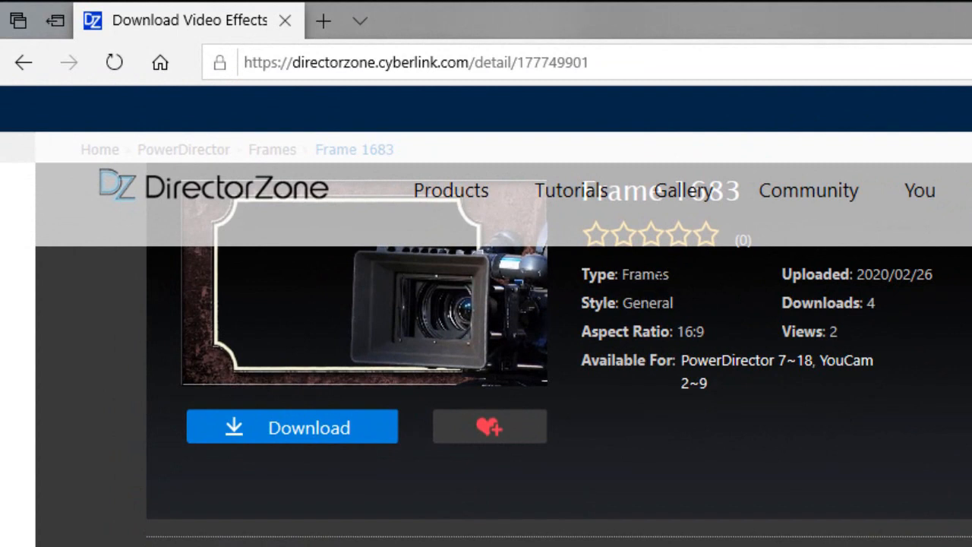
mouse_move(881, 296)
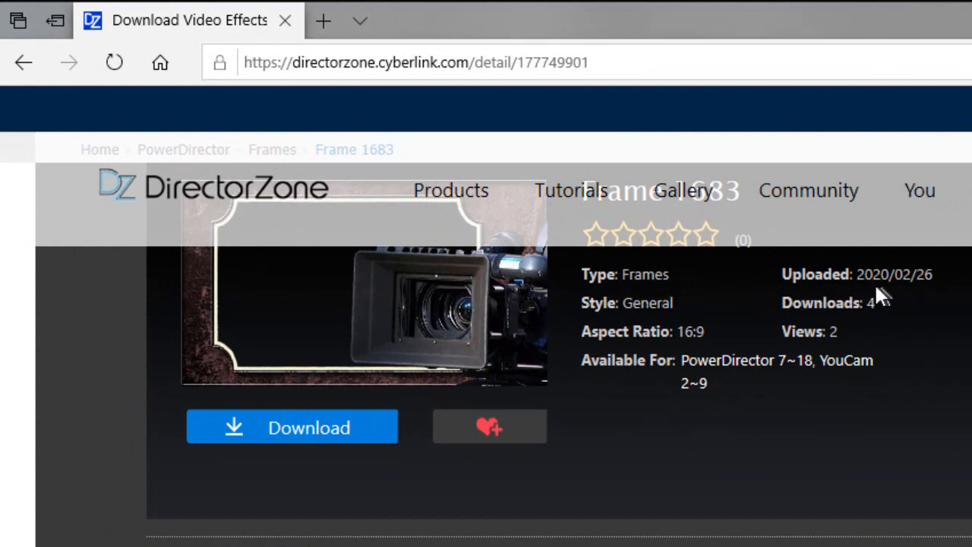
mouse_move(889, 319)
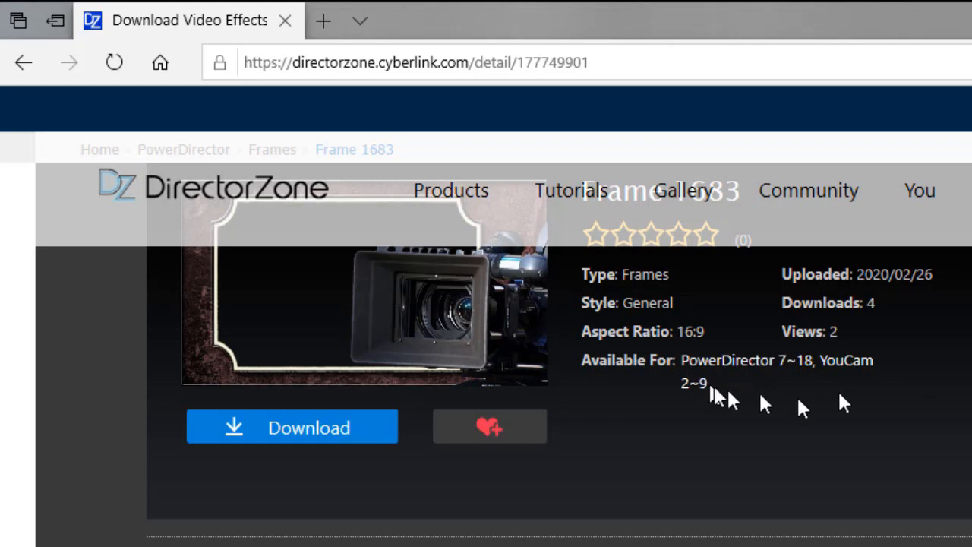
mouse_move(747, 360)
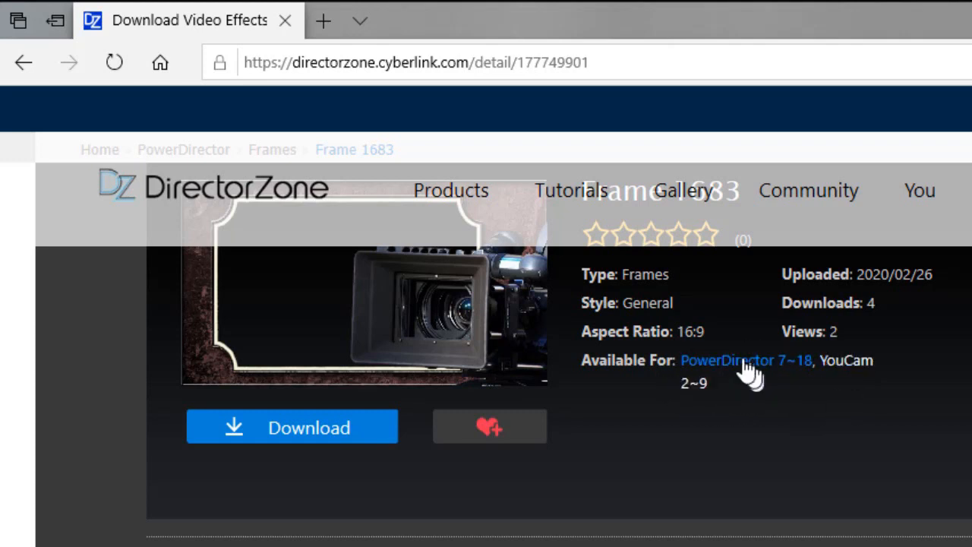
mouse_move(292, 427)
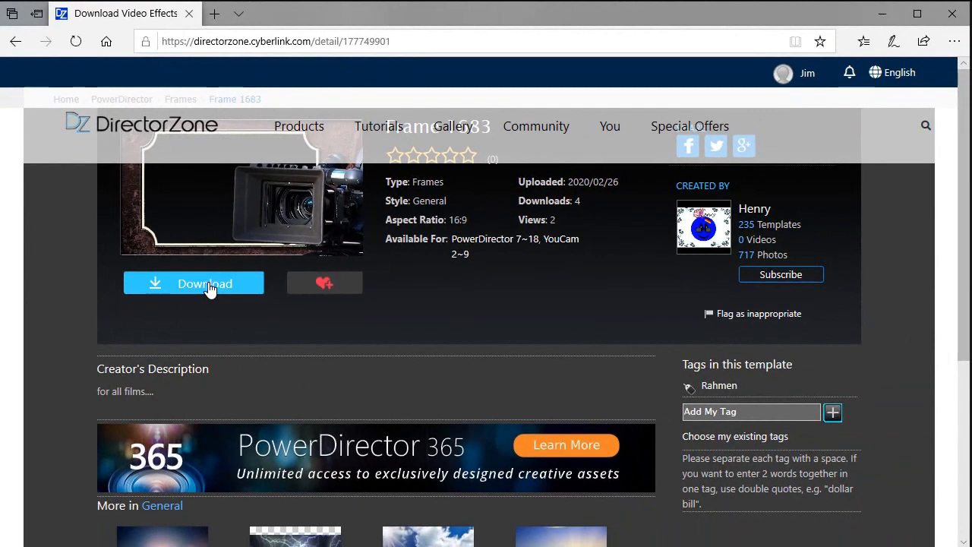
click(203, 285)
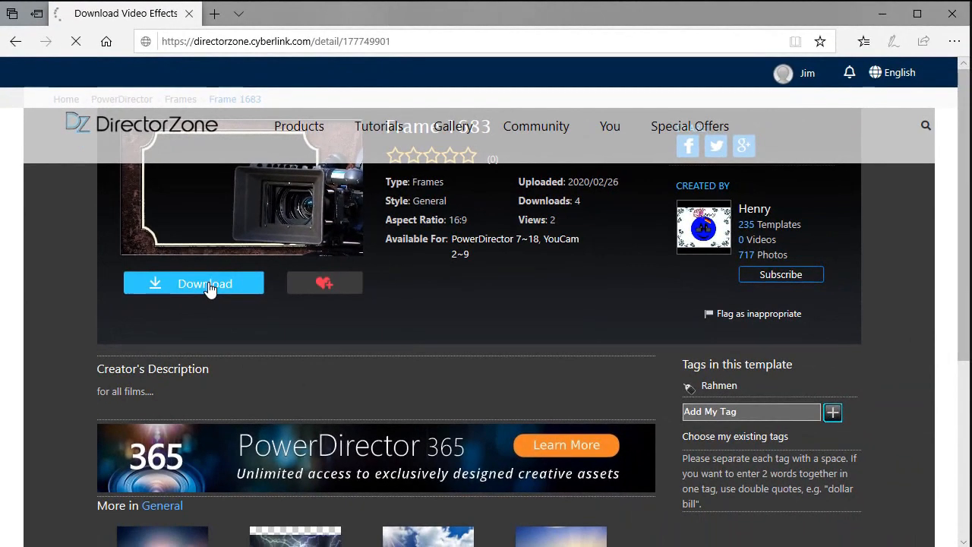
click(194, 283)
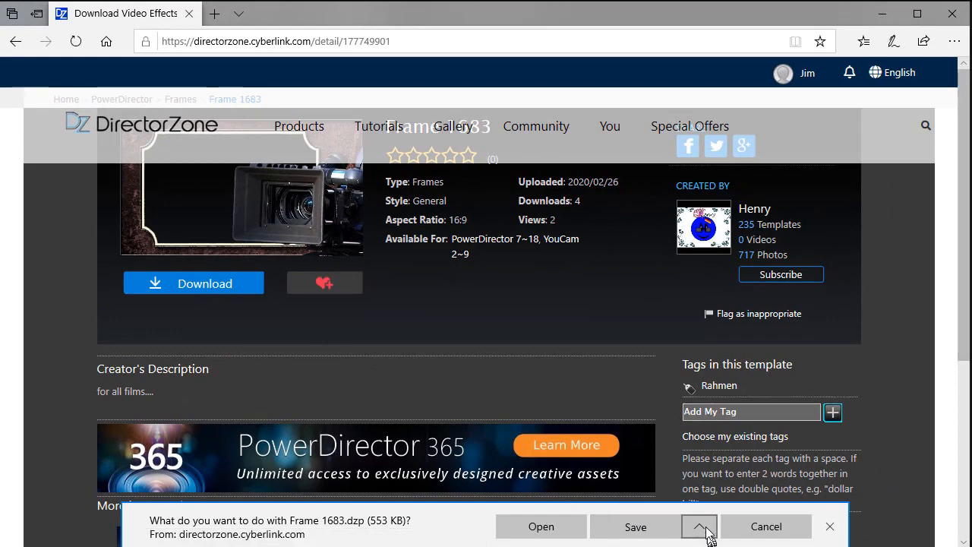
Step: Save the download as mytestframe.dzp in G:\Display Files\DirectorZone
click(699, 526)
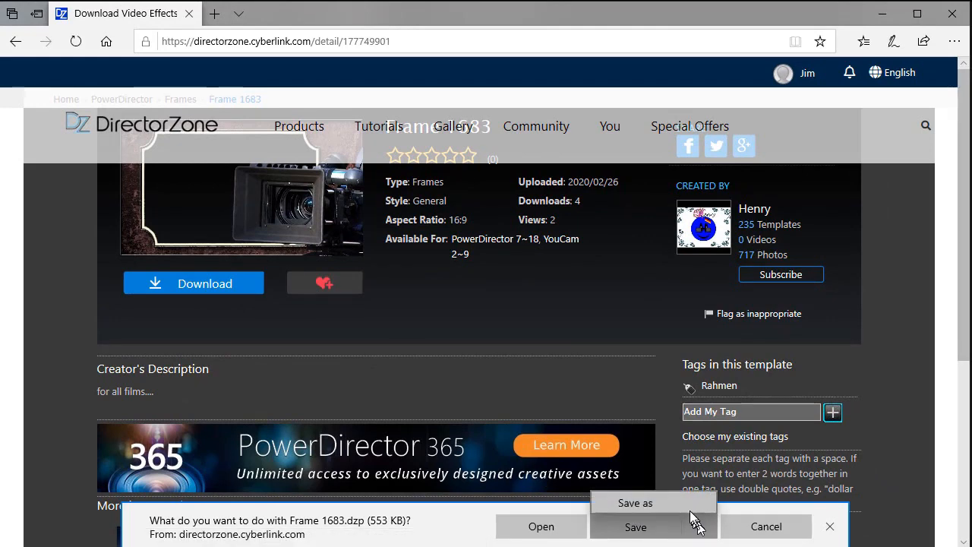
click(635, 502)
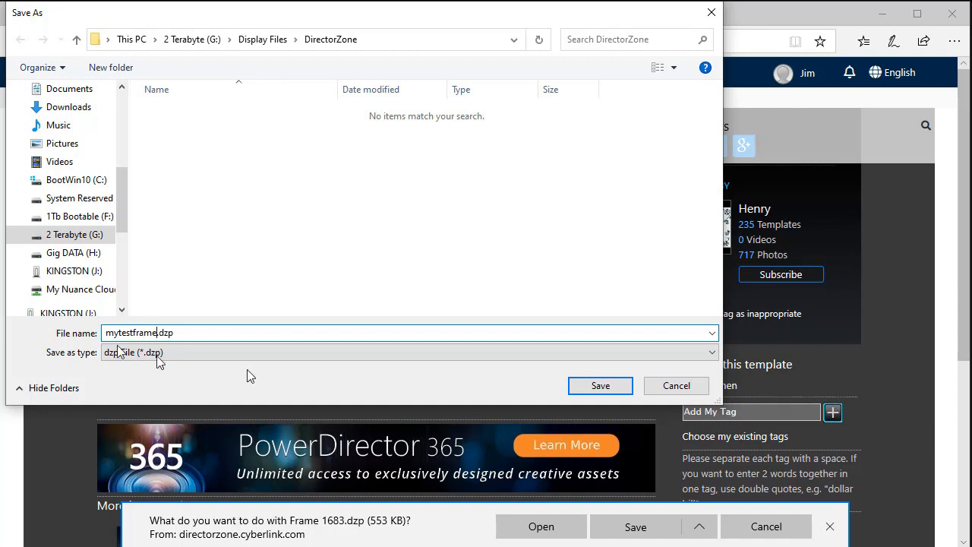
click(600, 386)
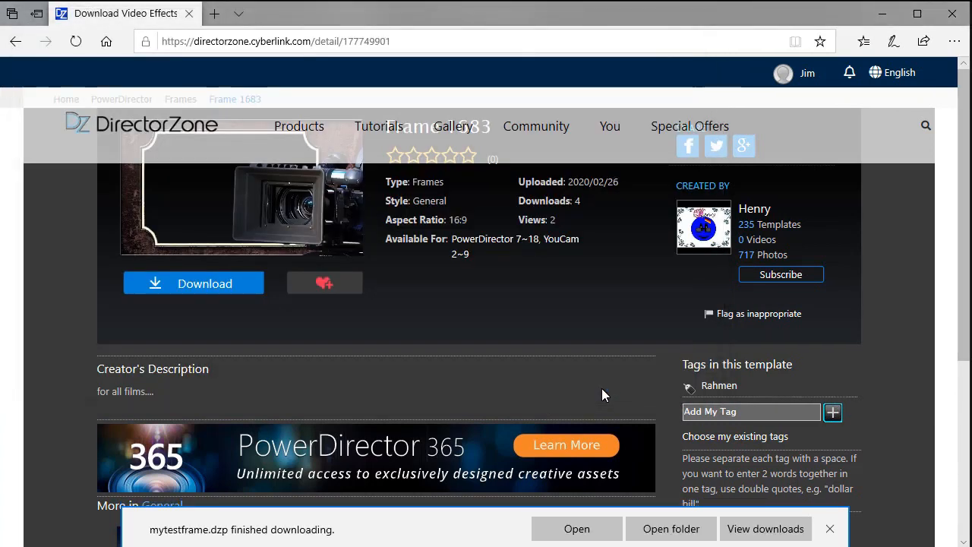
mouse_move(672, 528)
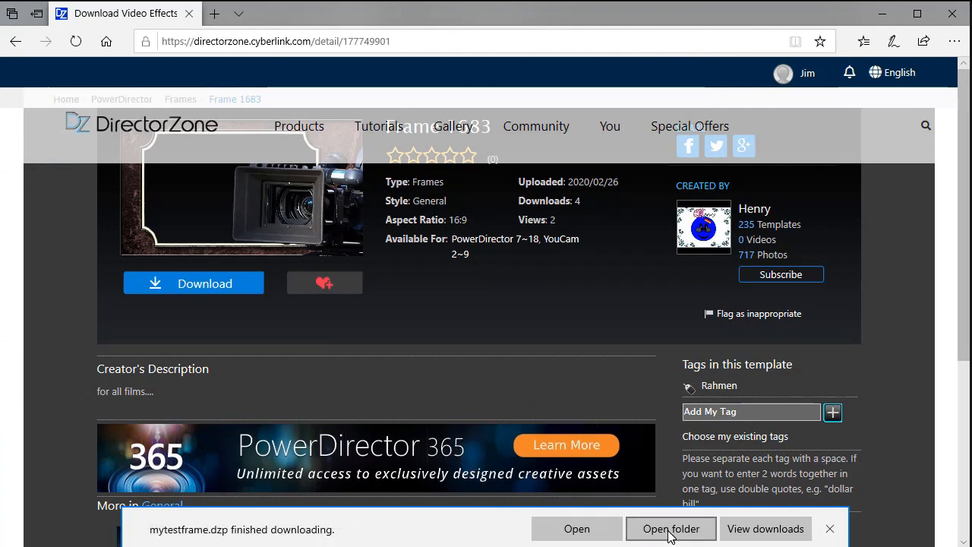
Step: Show the downloaded mytestframe.dzp in its DirectorZone folder in File Explorer
click(670, 529)
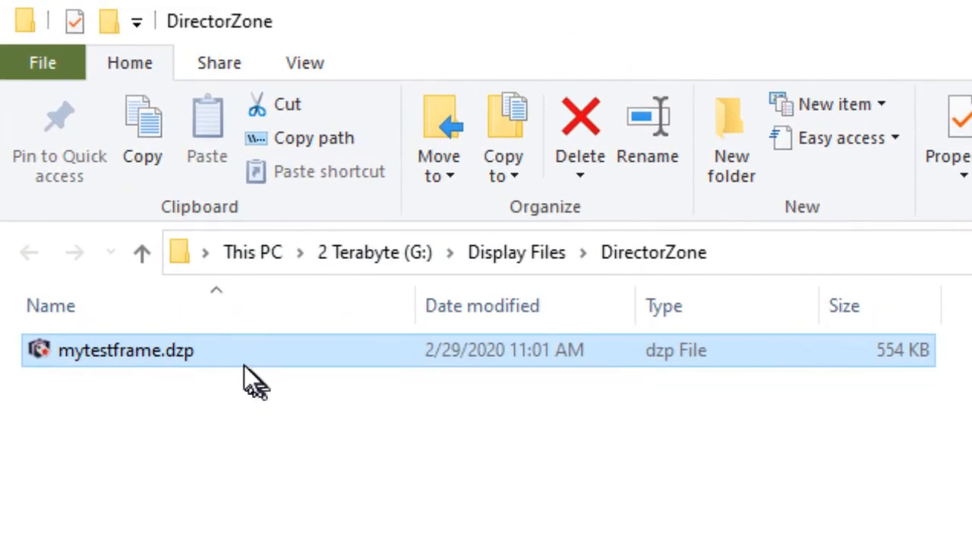
mouse_move(243, 377)
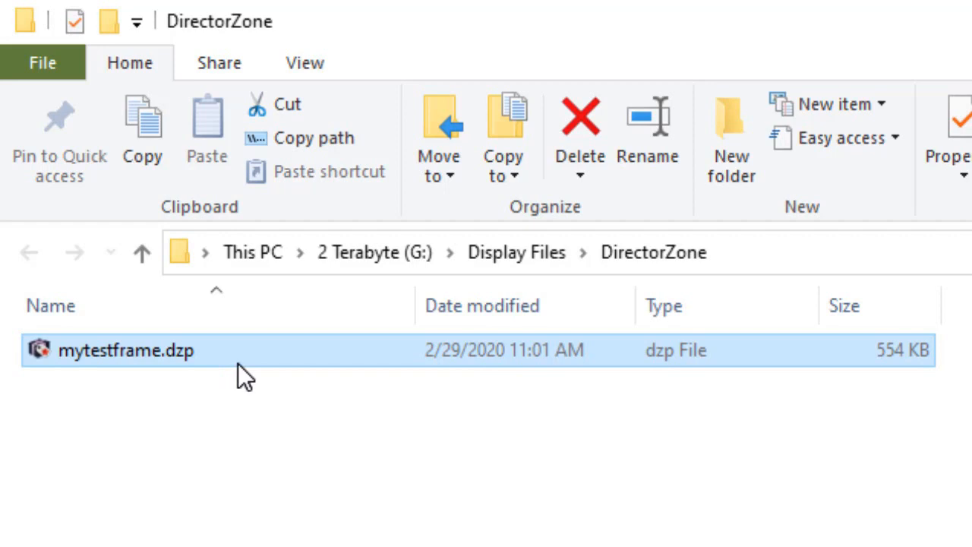
mouse_move(186, 352)
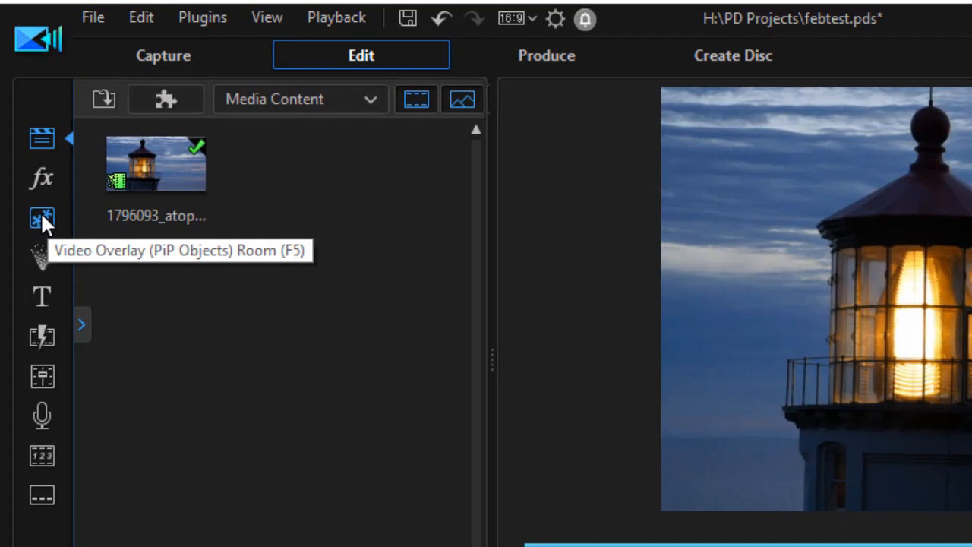
Step: Show the Video Overlay room filtered to Downloaded PiP objects only
click(42, 219)
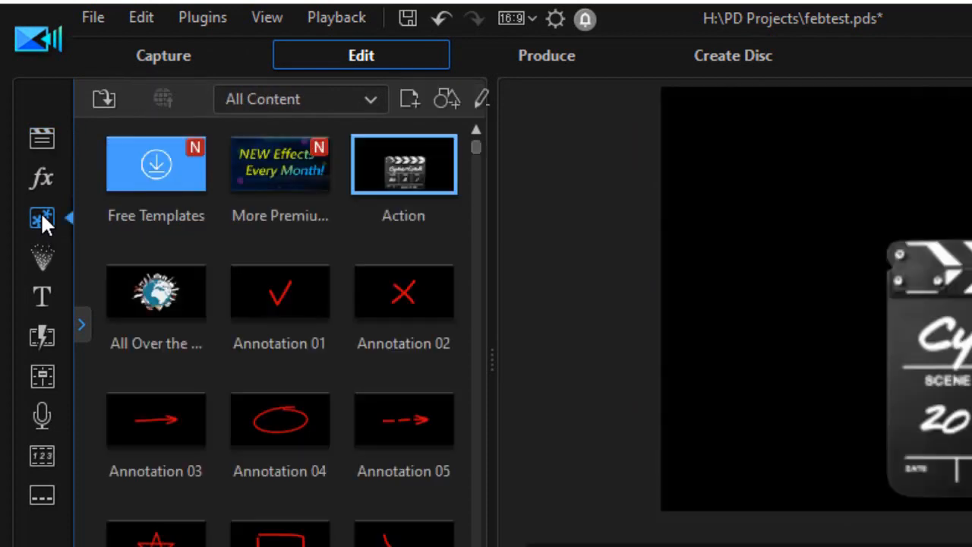
mouse_move(429, 240)
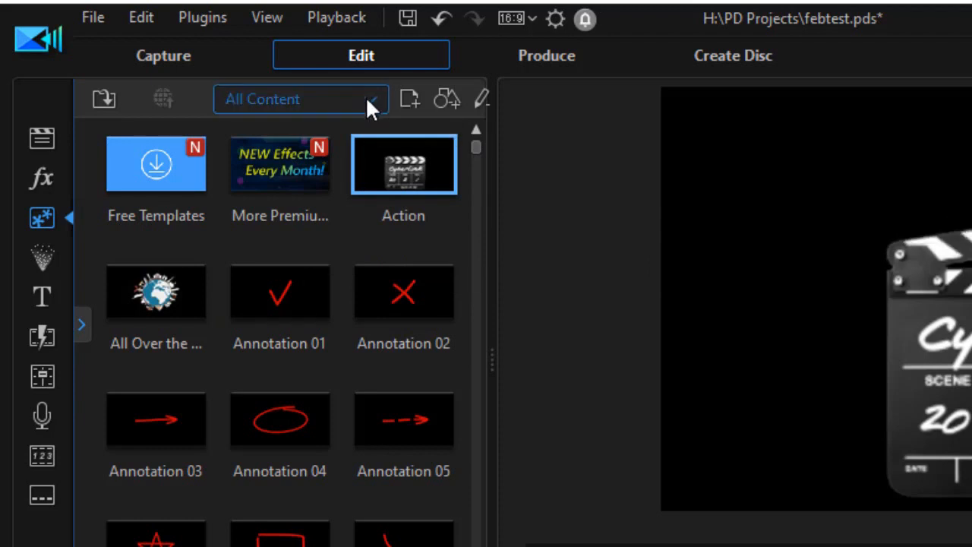
click(301, 98)
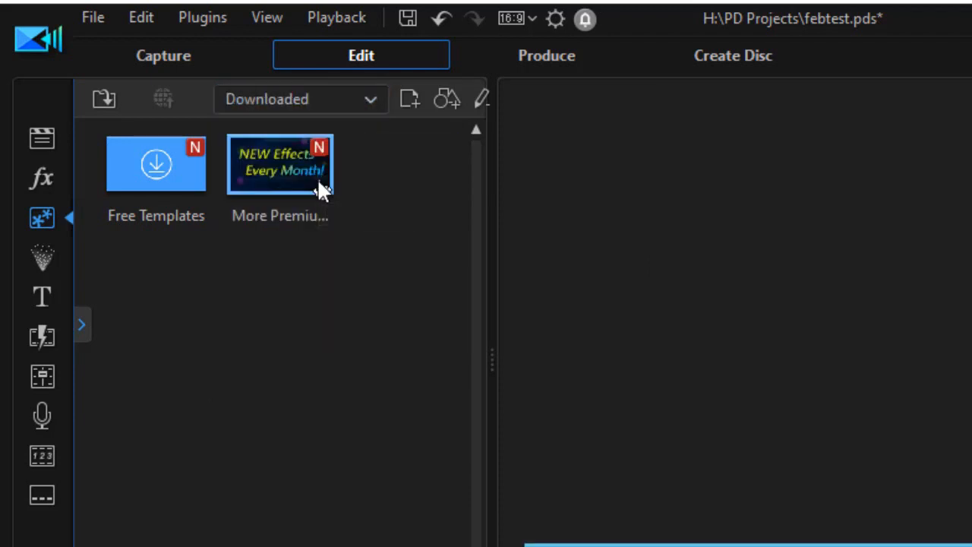
click(155, 165)
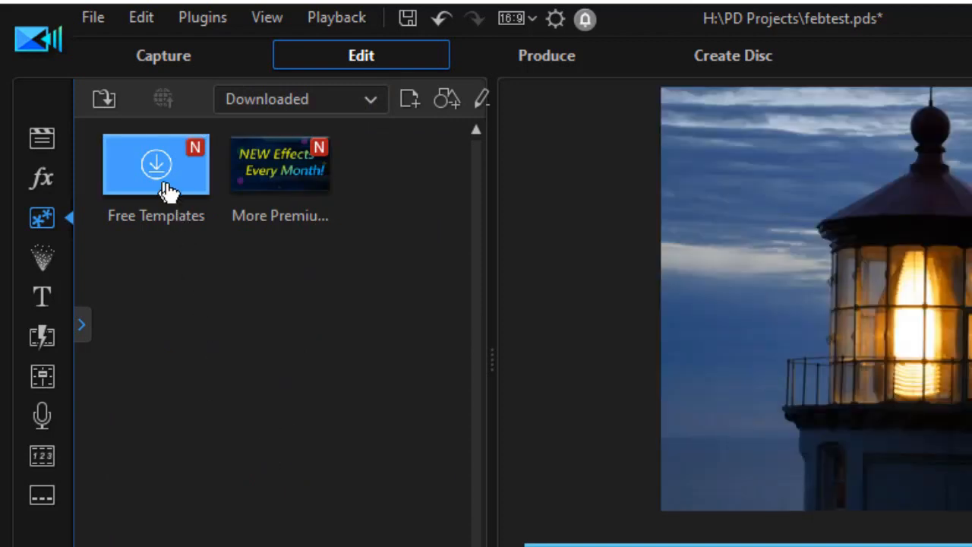
mouse_move(271, 286)
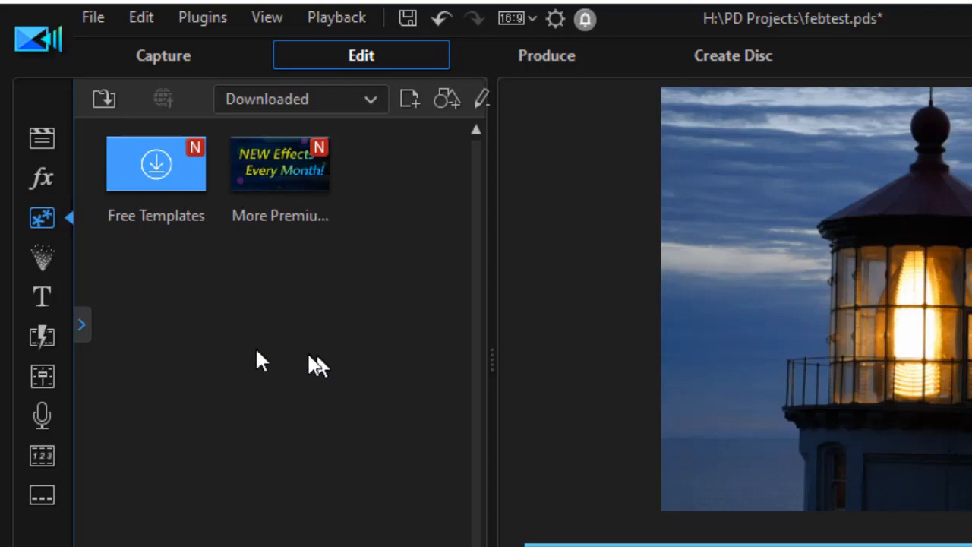
mouse_move(296, 370)
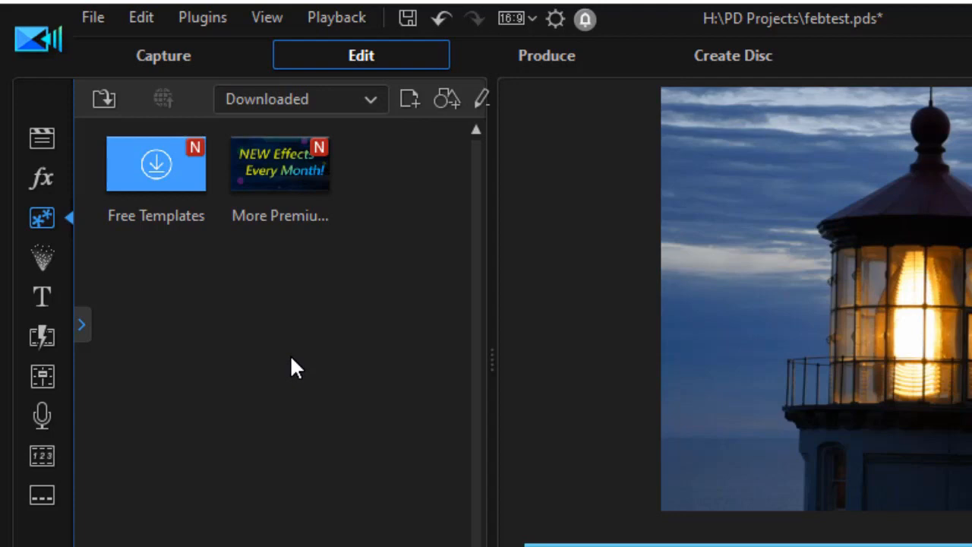
mouse_move(292, 531)
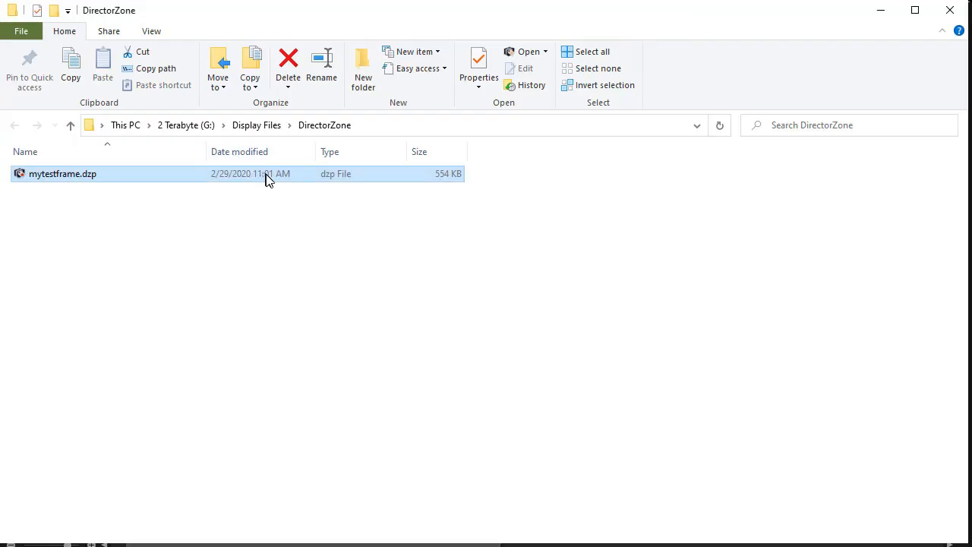
Step: Run mytestframe.dzp to install the Frame 1683 PiP template and acknowledge the installer notice
double_click(63, 173)
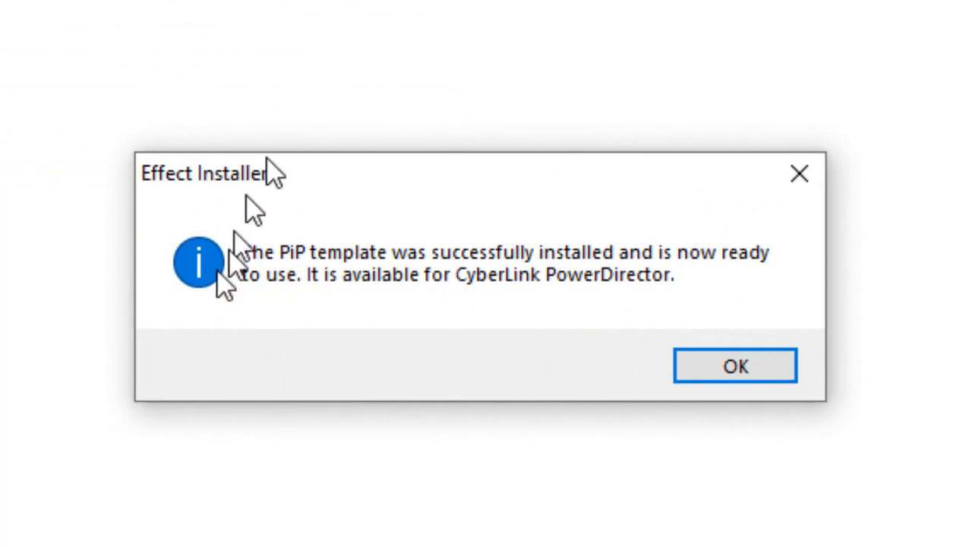
mouse_move(479, 334)
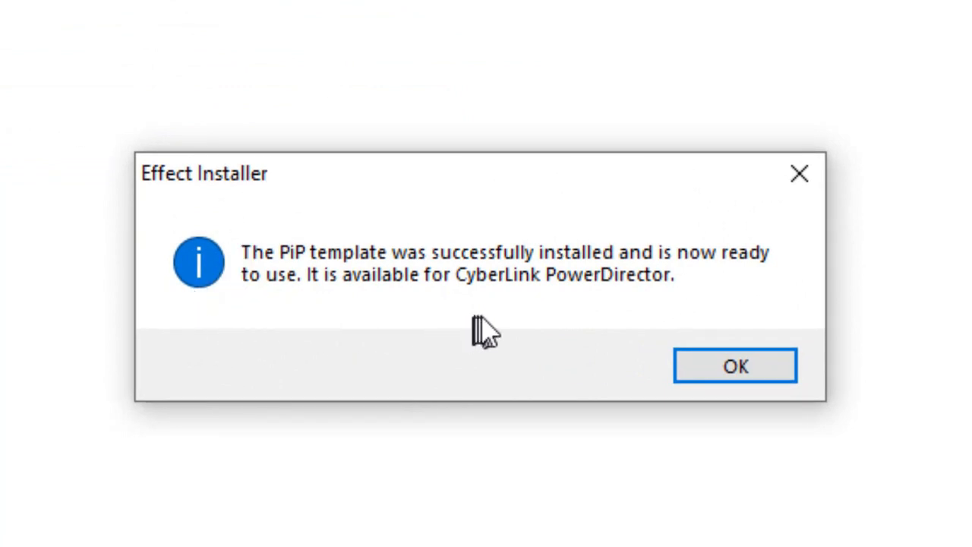
click(735, 365)
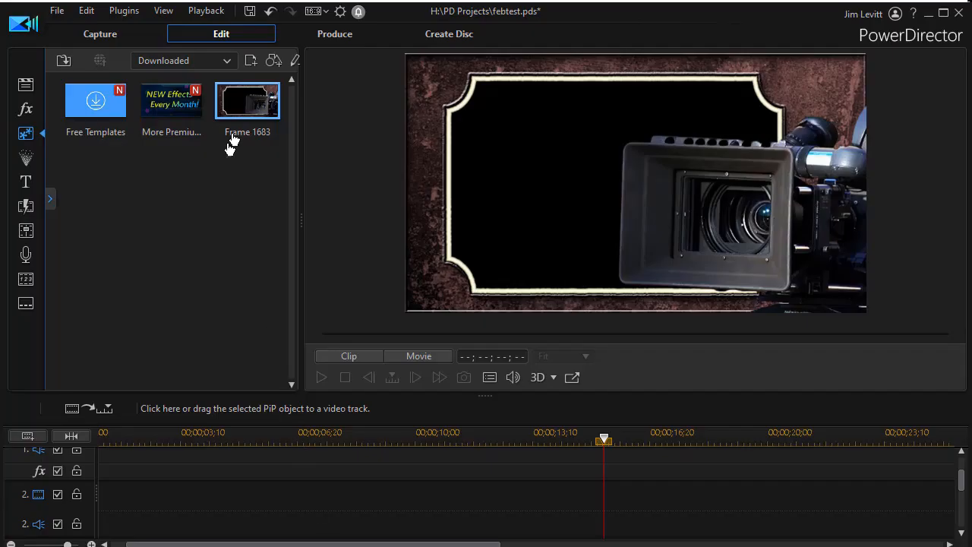
mouse_move(248, 100)
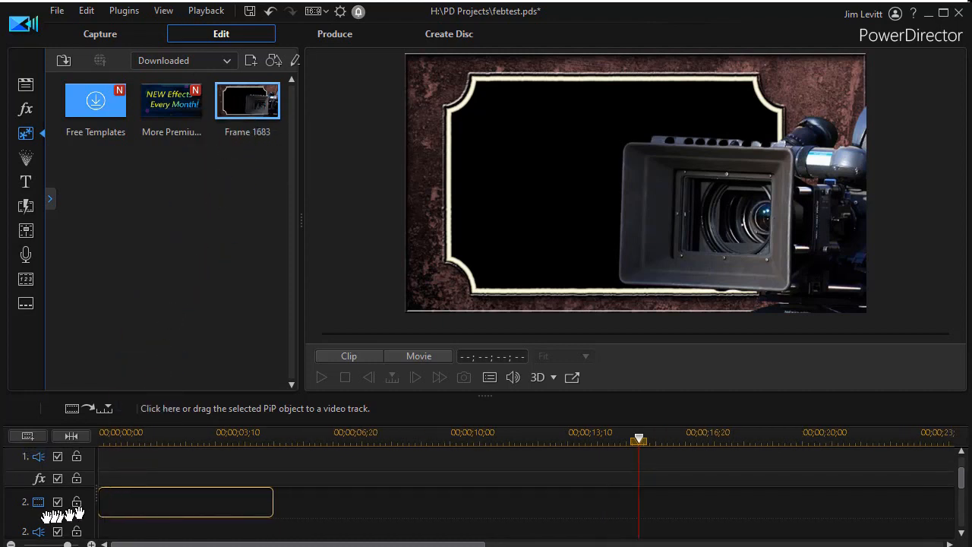
mouse_move(70, 515)
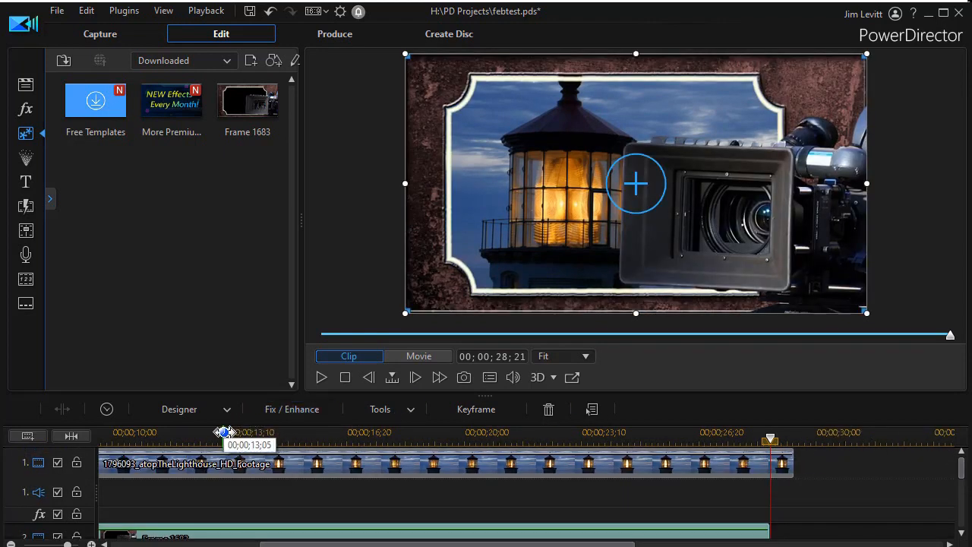
Step: Place the lighthouse clip and the Frame 1683 overlay together on the timeline
drag(768, 439, 225, 439)
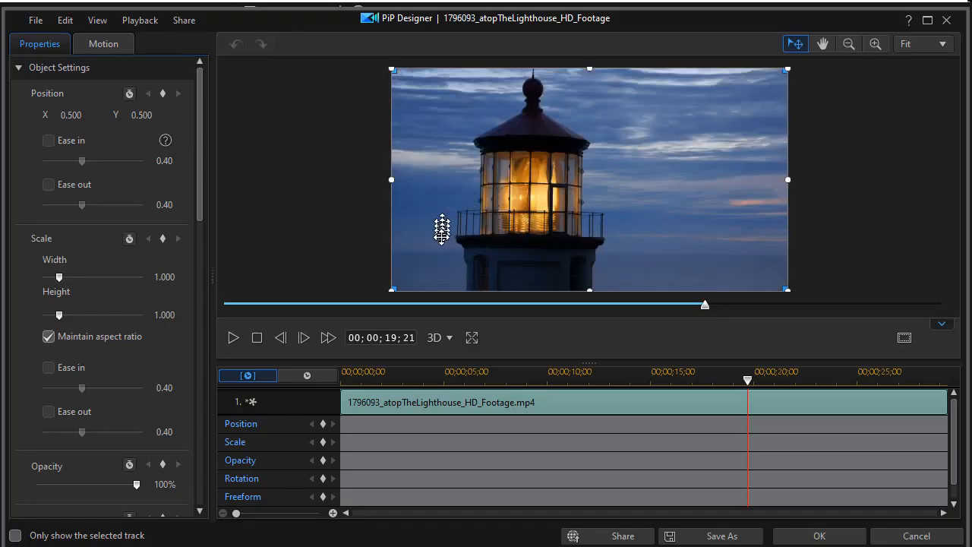
mouse_move(220, 223)
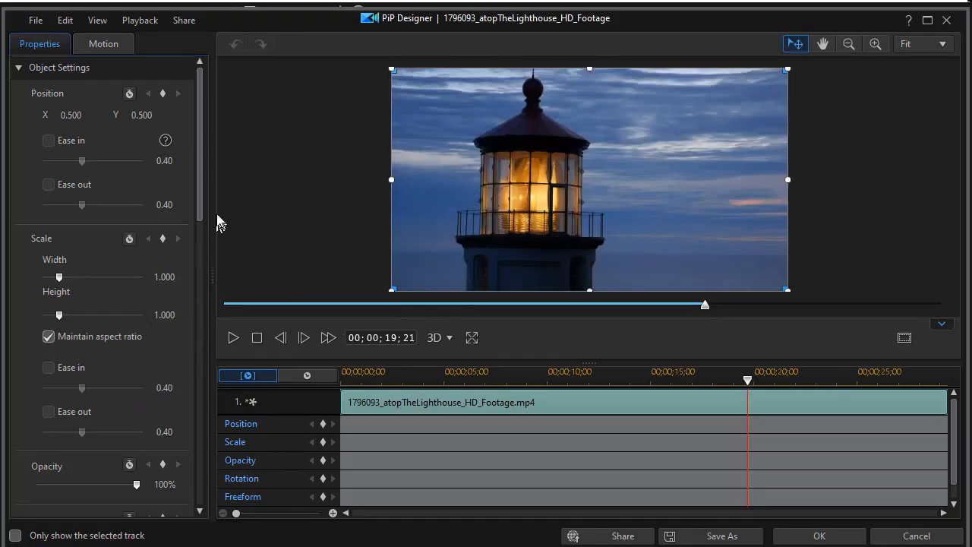
Step: Scale the lighthouse clip to 0.843 inside the frame opening at 100% opacity and confirm
scroll(down, 3)
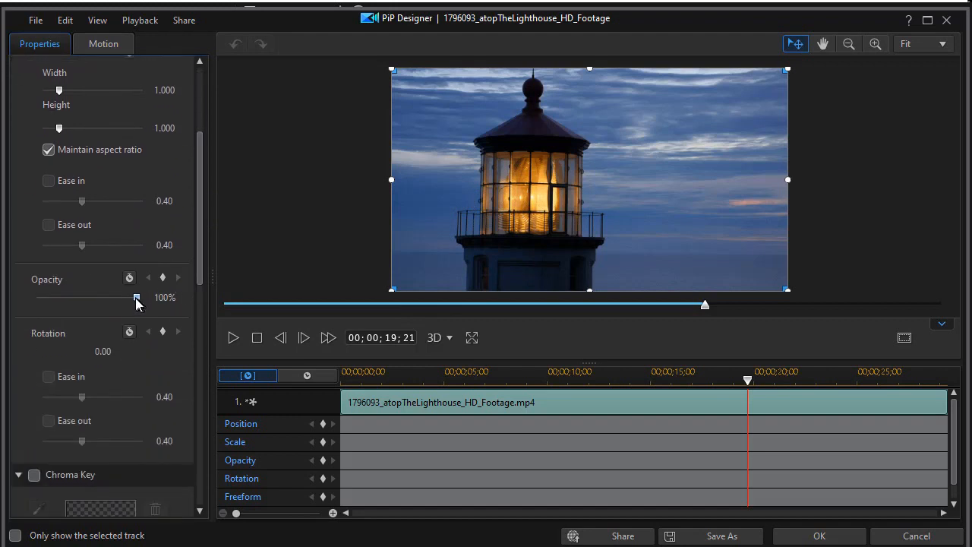
drag(137, 298, 108, 297)
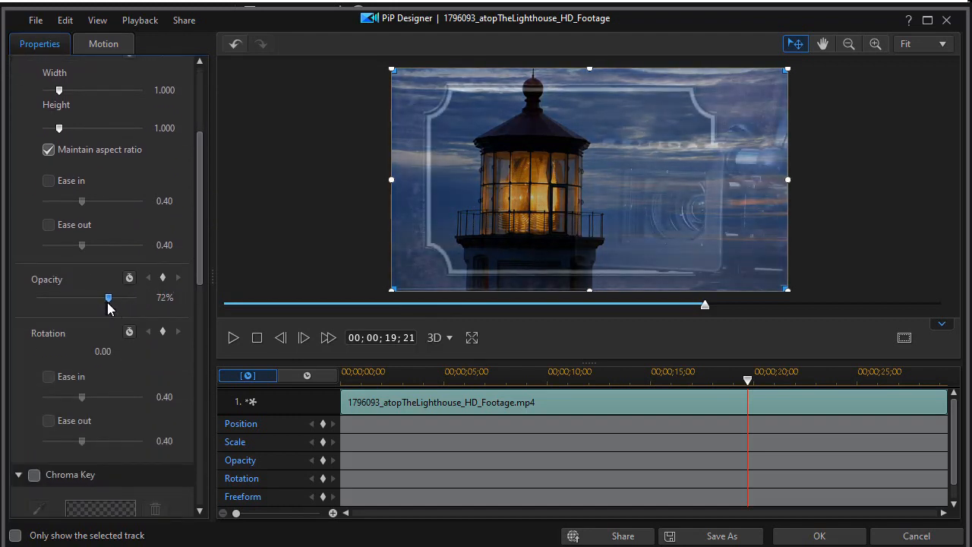
drag(109, 296, 109, 296)
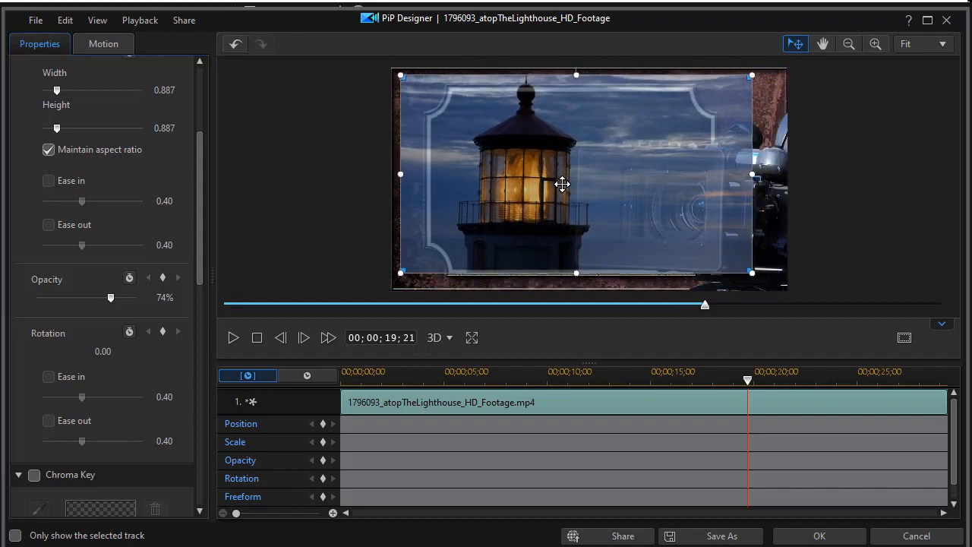
mouse_move(747, 80)
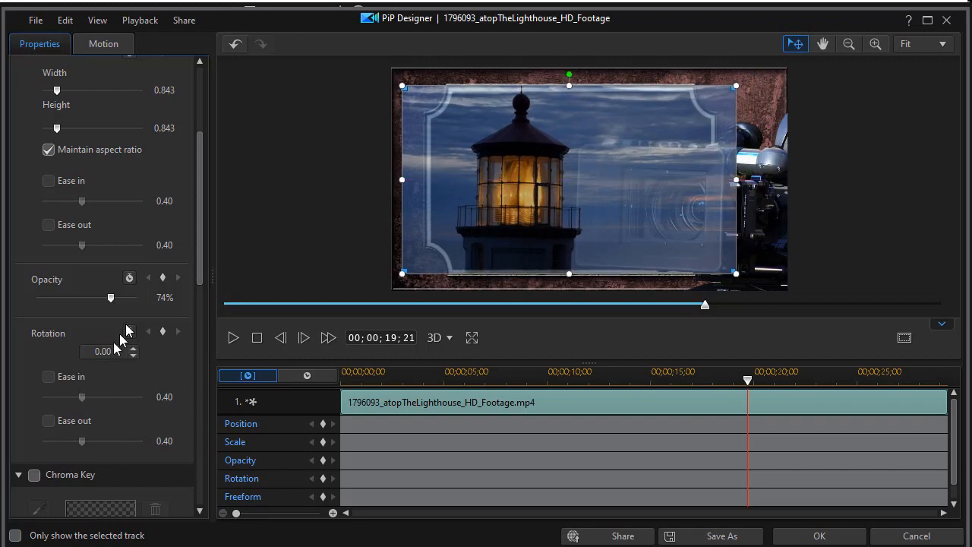
drag(110, 296, 114, 296)
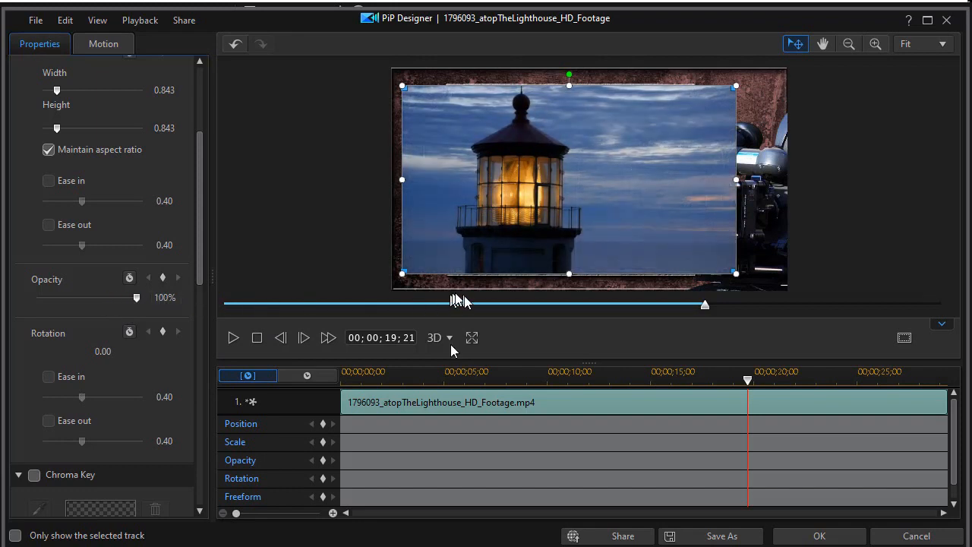
click(819, 535)
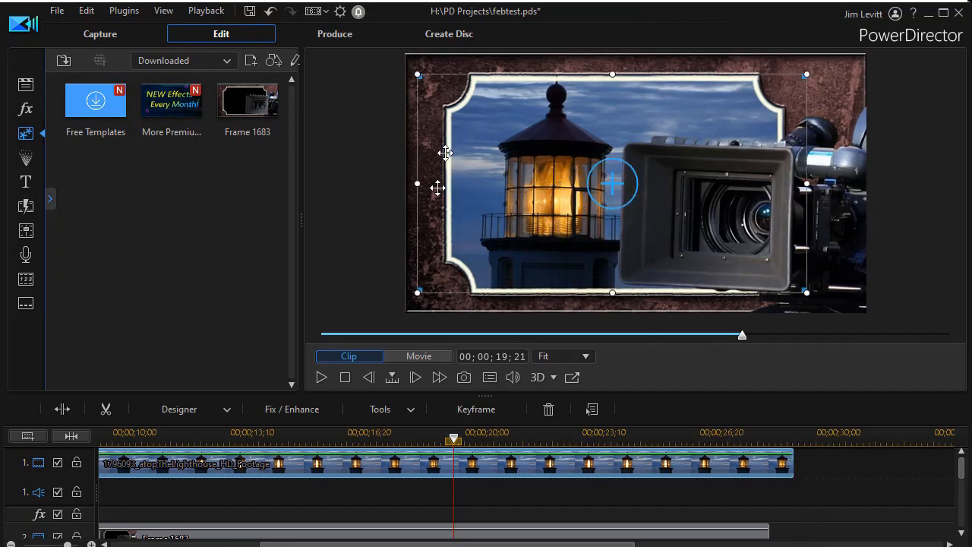
mouse_move(449, 291)
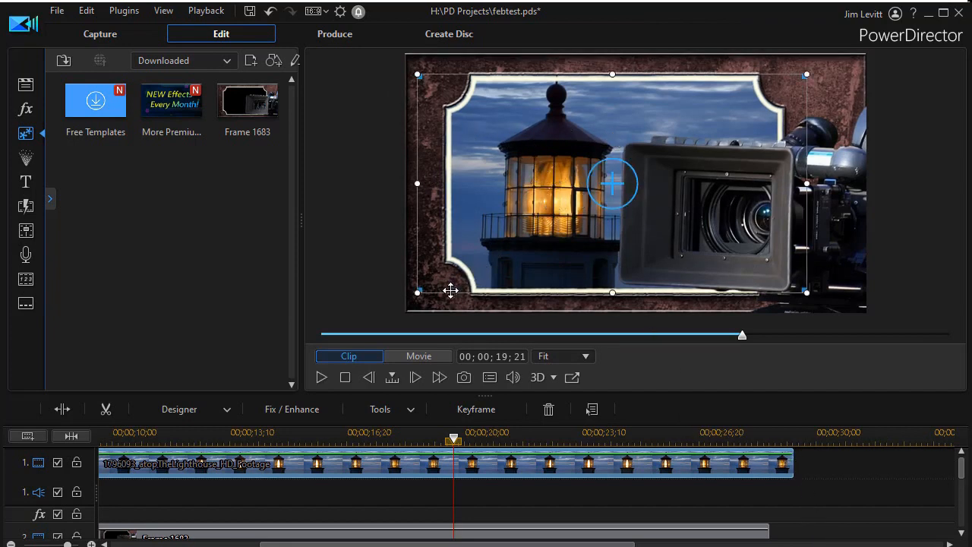
mouse_move(456, 448)
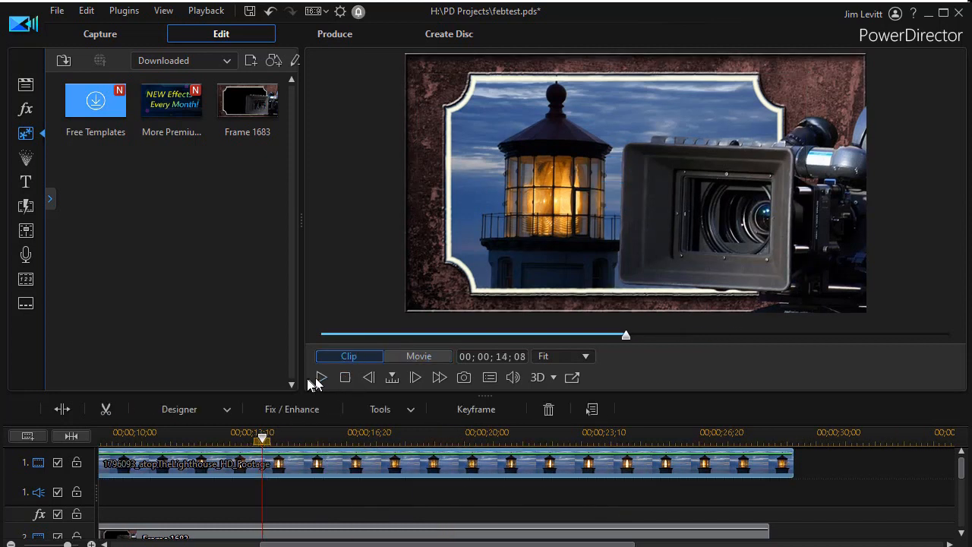
click(321, 377)
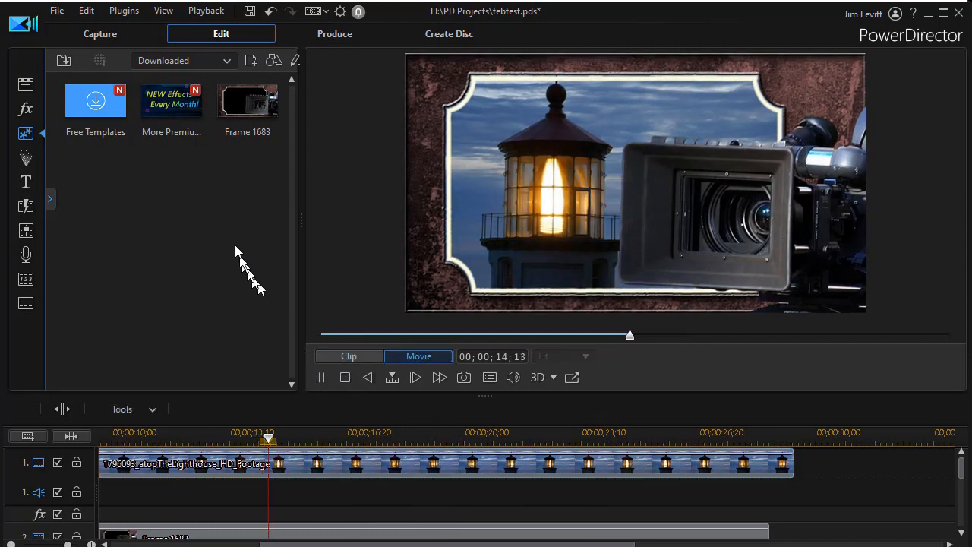
drag(268, 437, 331, 438)
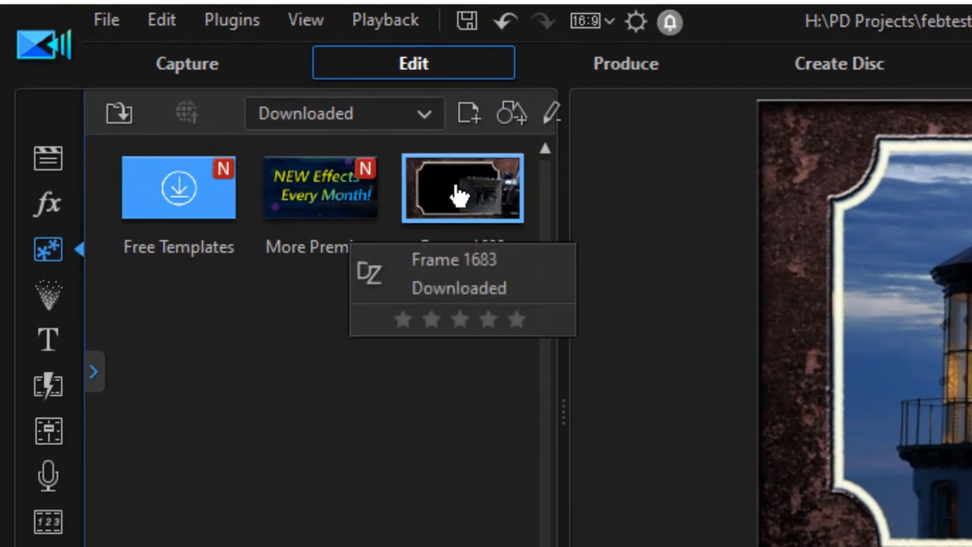
Step: Delete the downloaded Frame 1683 from the PiP objects library via its context menu
right_click(462, 188)
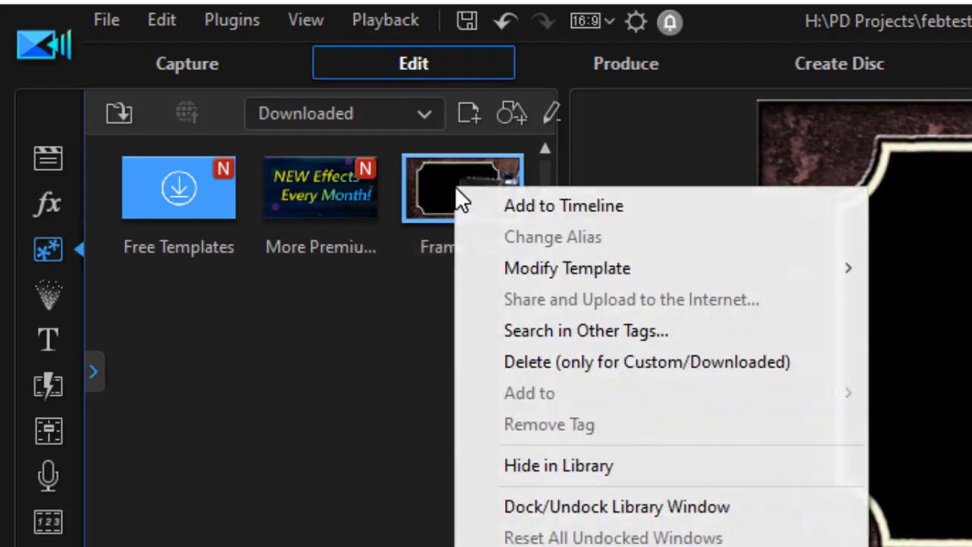
mouse_move(607, 361)
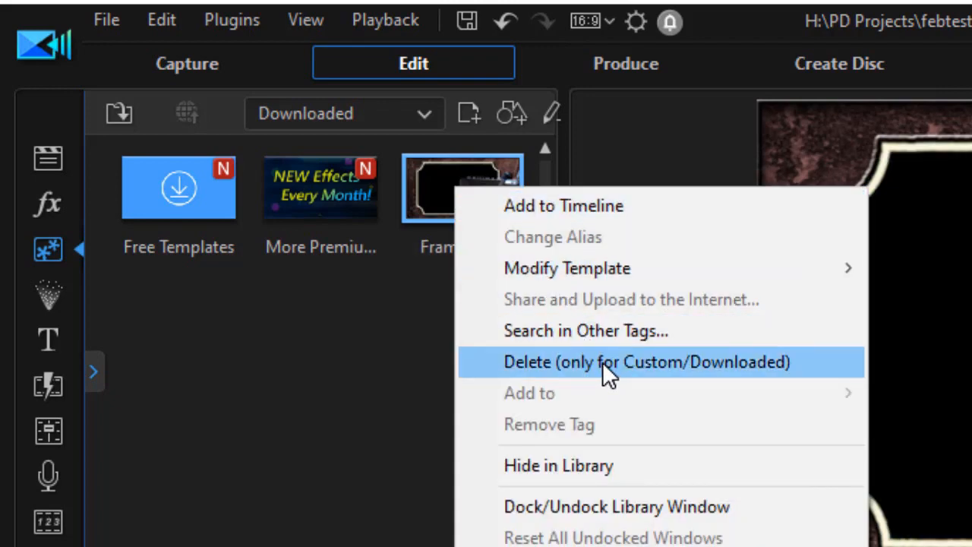
click(647, 362)
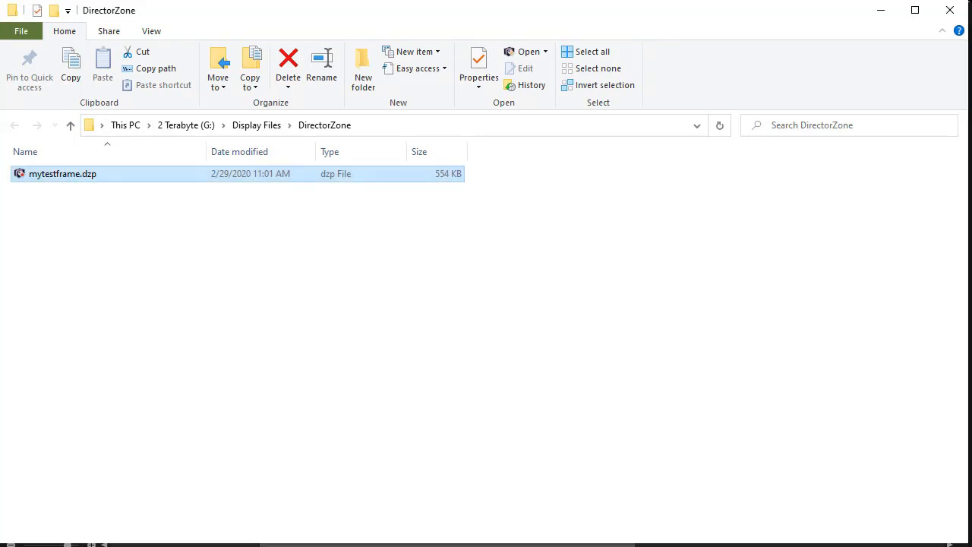
mouse_move(93, 175)
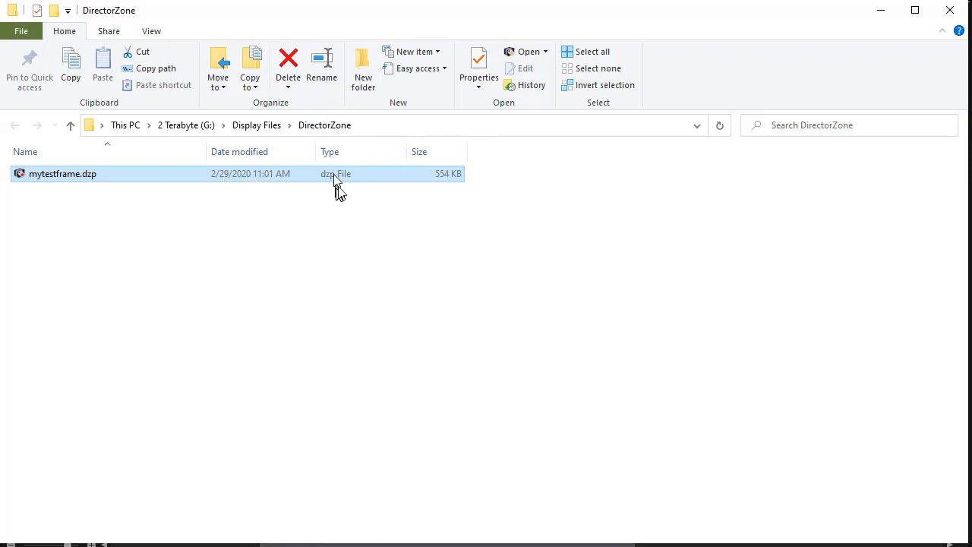
mouse_move(364, 181)
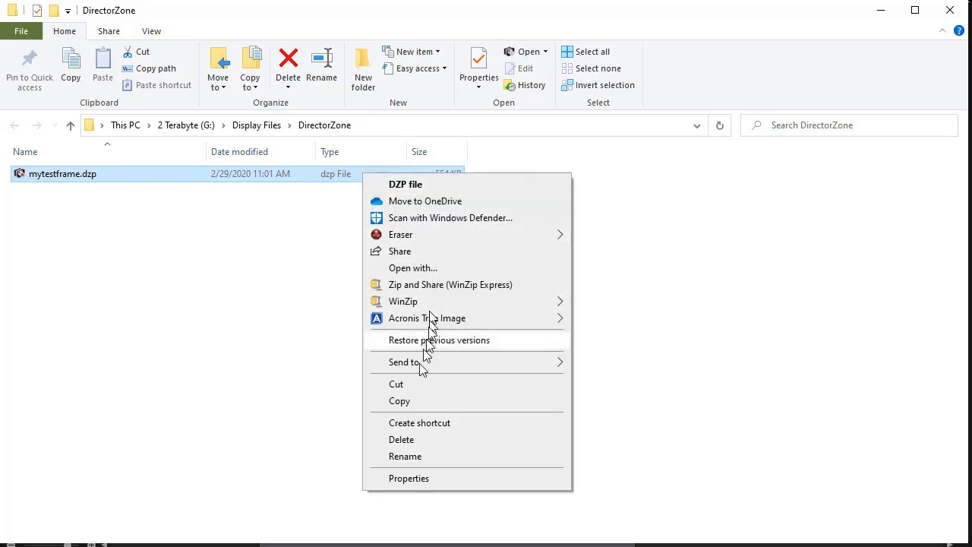
click(658, 334)
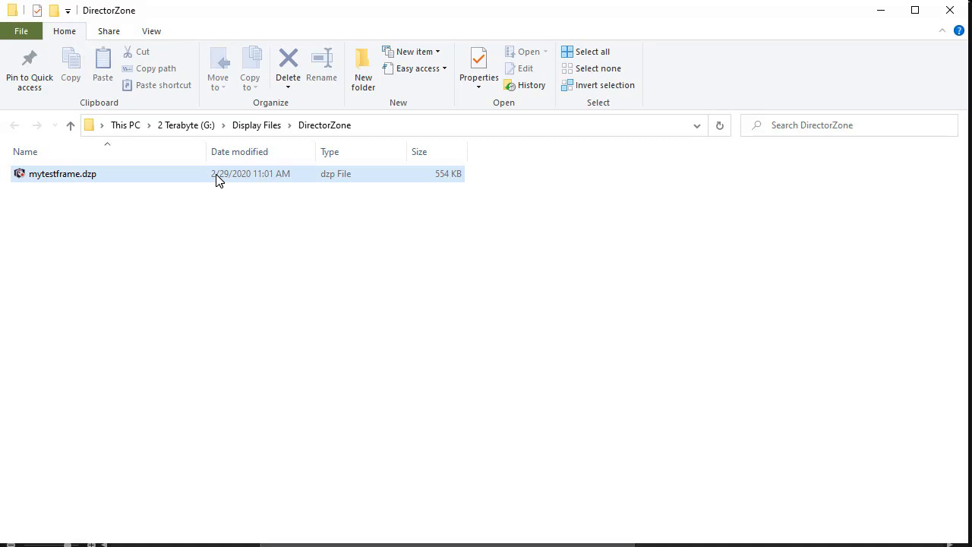
click(331, 332)
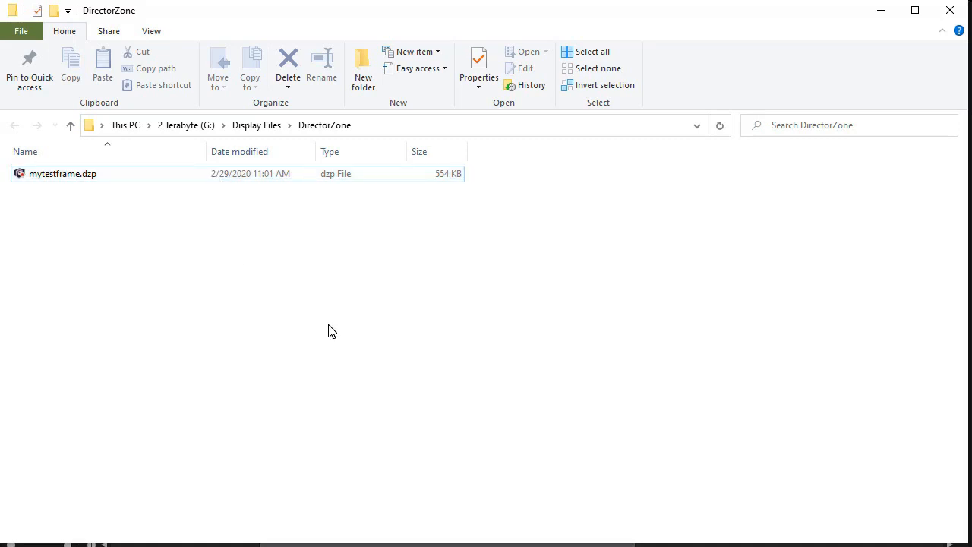